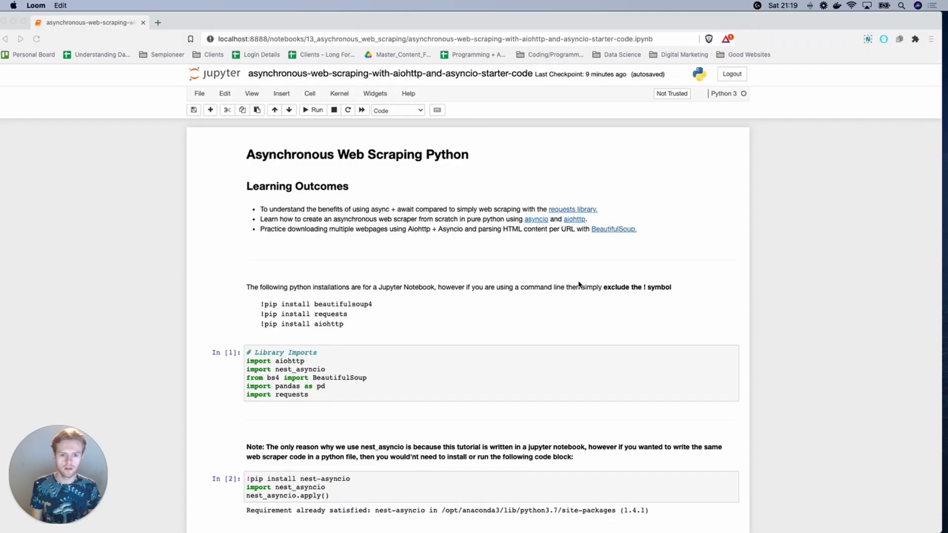
pyautogui.moveTo(508, 289)
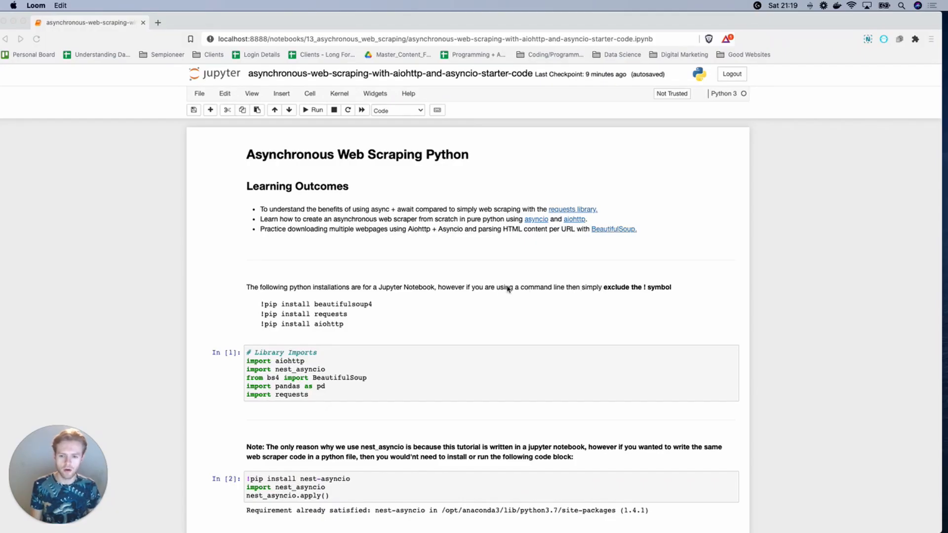
pyautogui.moveTo(145, 318)
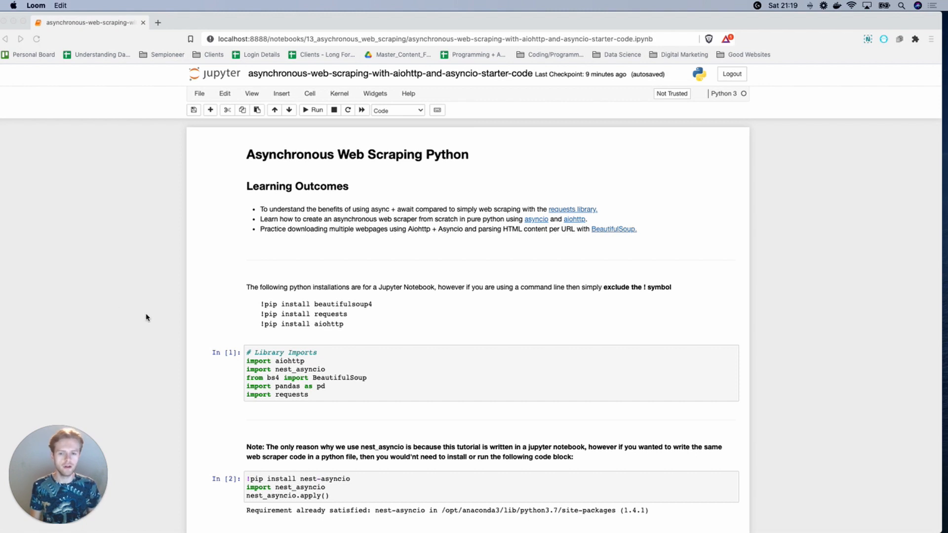
pyautogui.moveTo(151, 314)
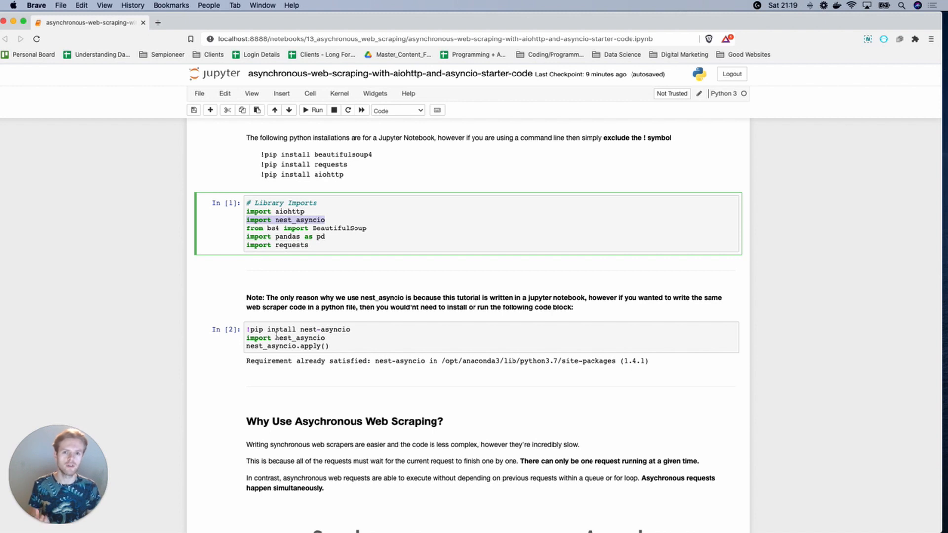
# Step: Import aiohttp and asyncio in the single-page cell, run it, and begin async def main():
pyautogui.scroll(-3)
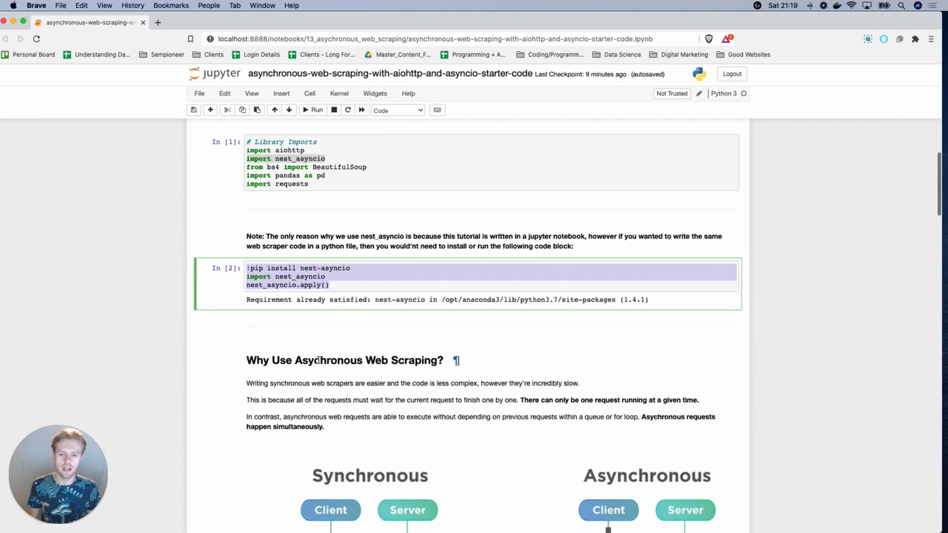
pyautogui.scroll(-3)
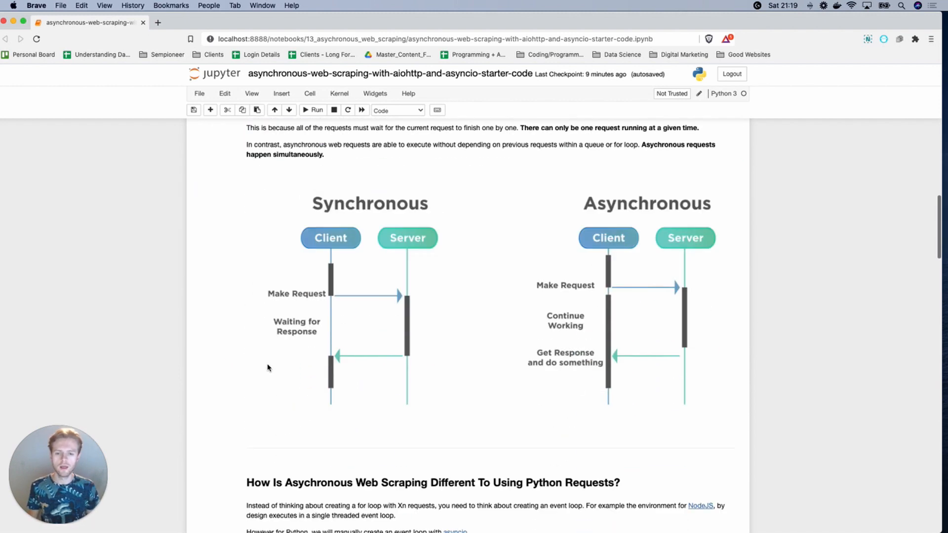
pyautogui.scroll(-3)
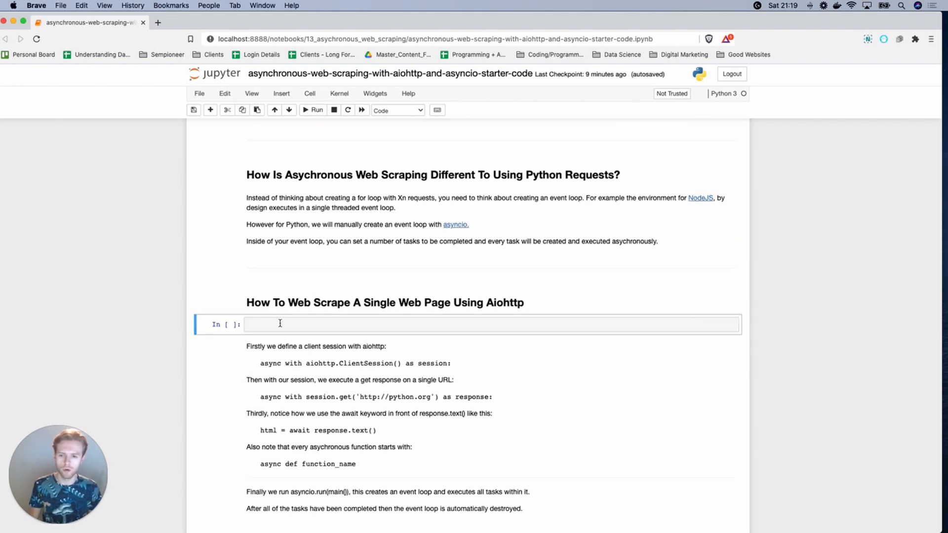
pyautogui.moveTo(287, 315)
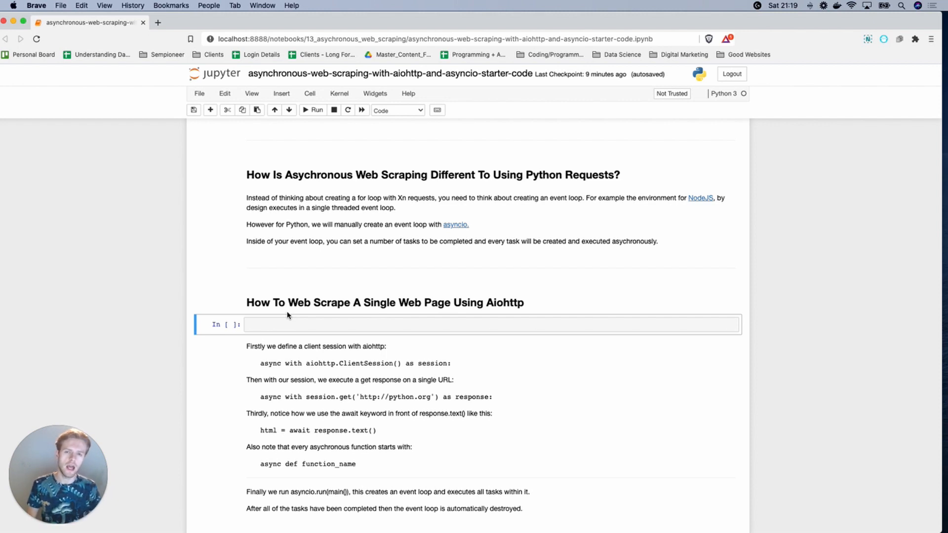
pyautogui.moveTo(484, 299)
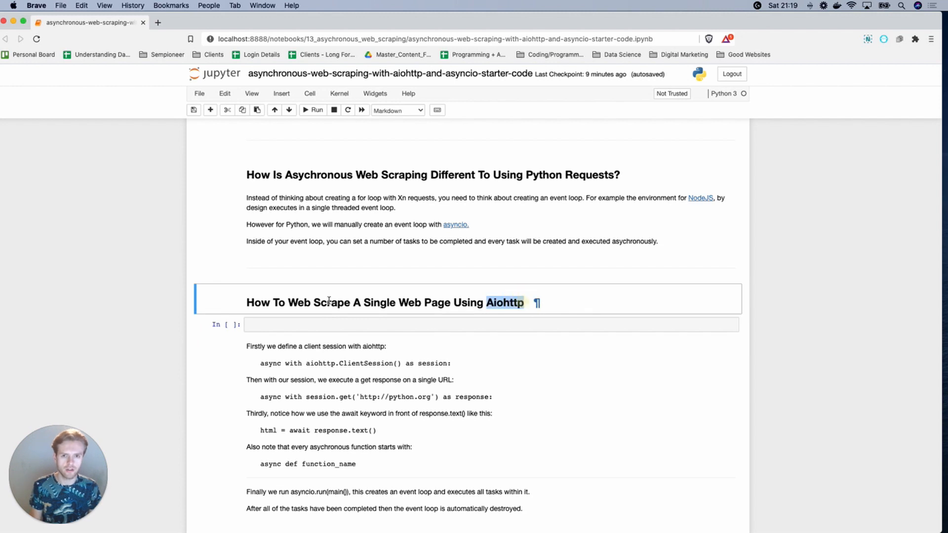
pyautogui.scroll(-3)
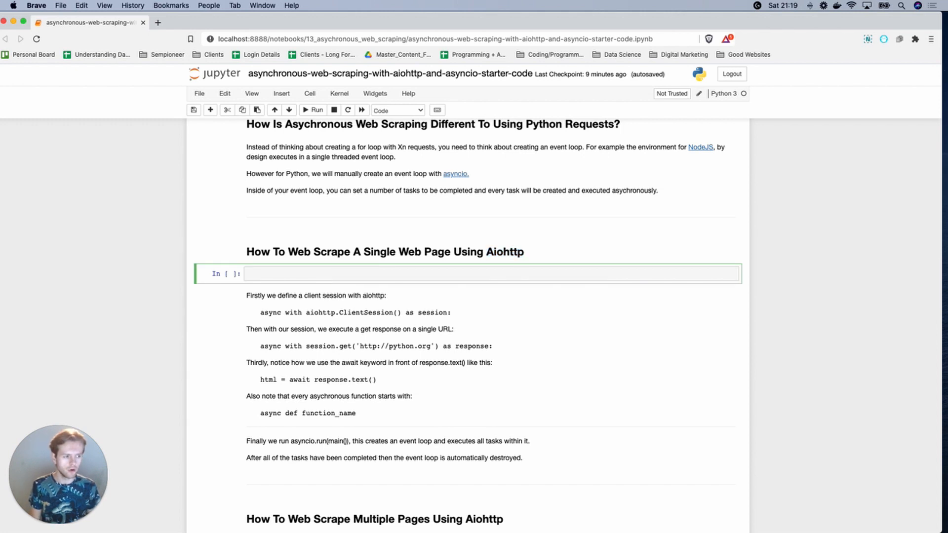
pyautogui.moveTo(431, 267)
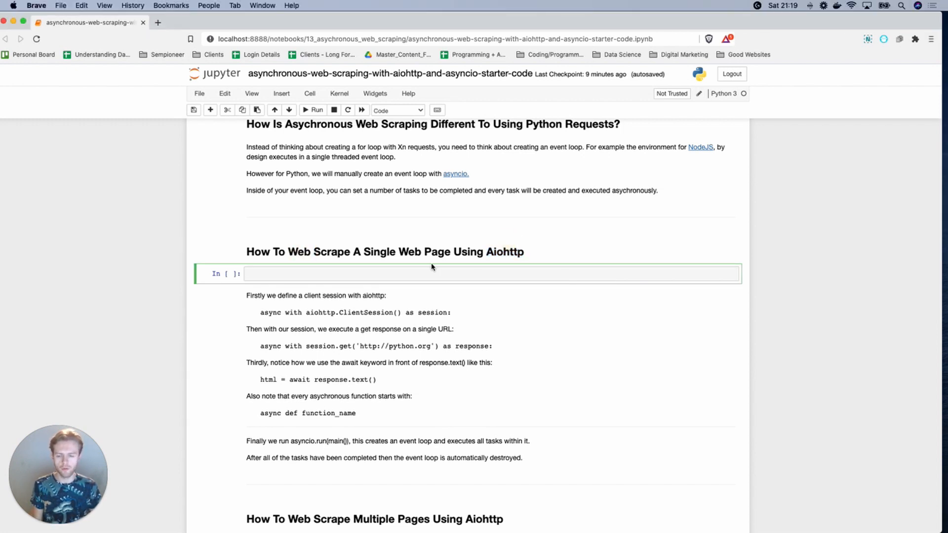
pyautogui.write('import aiohttp')
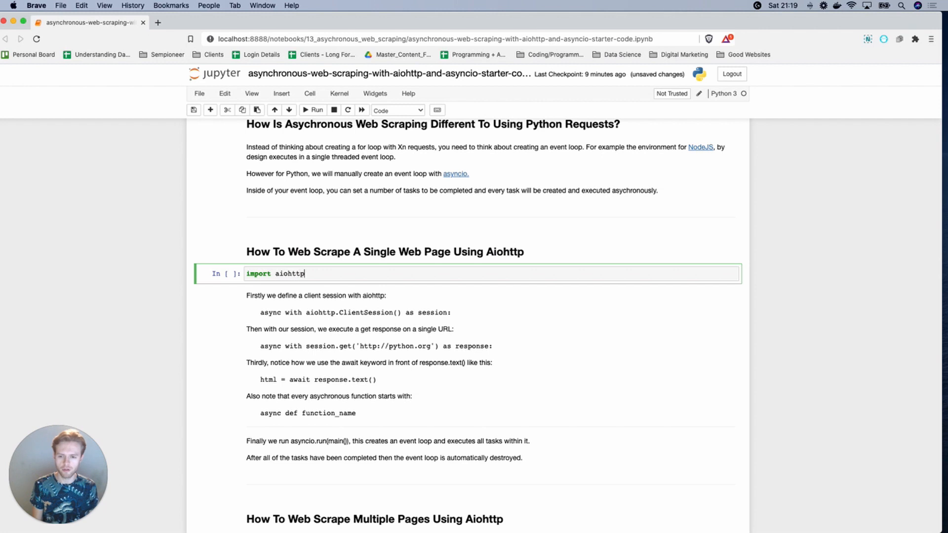
pyautogui.click(313, 109)
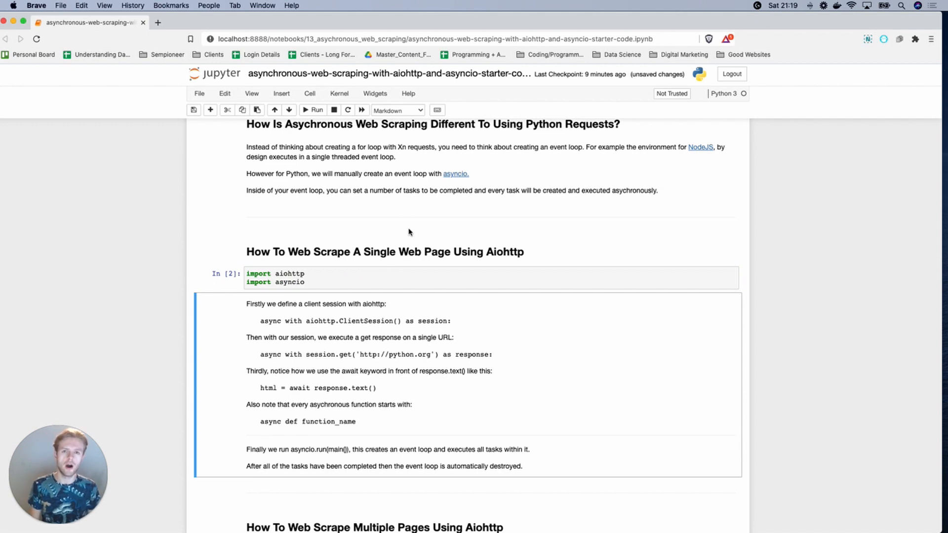
pyautogui.click(423, 283)
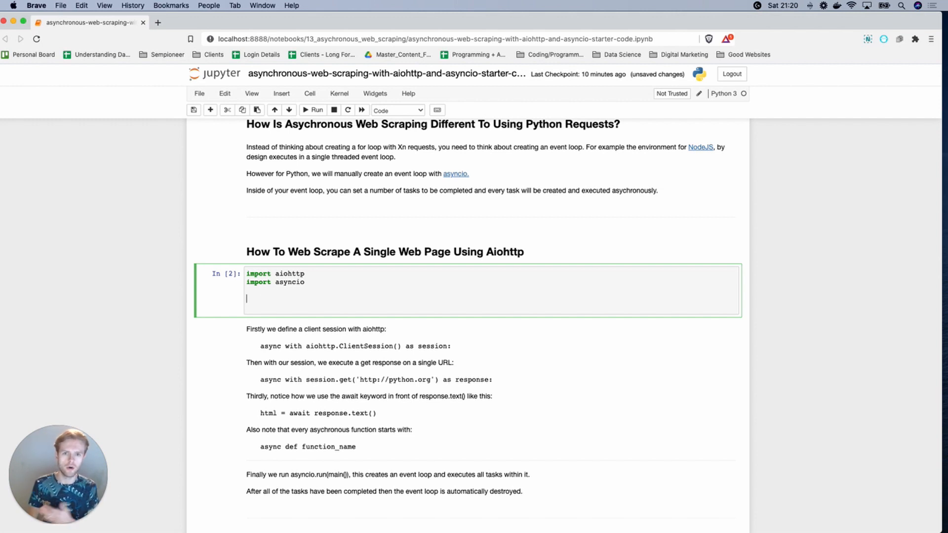
pyautogui.write('async def main():')
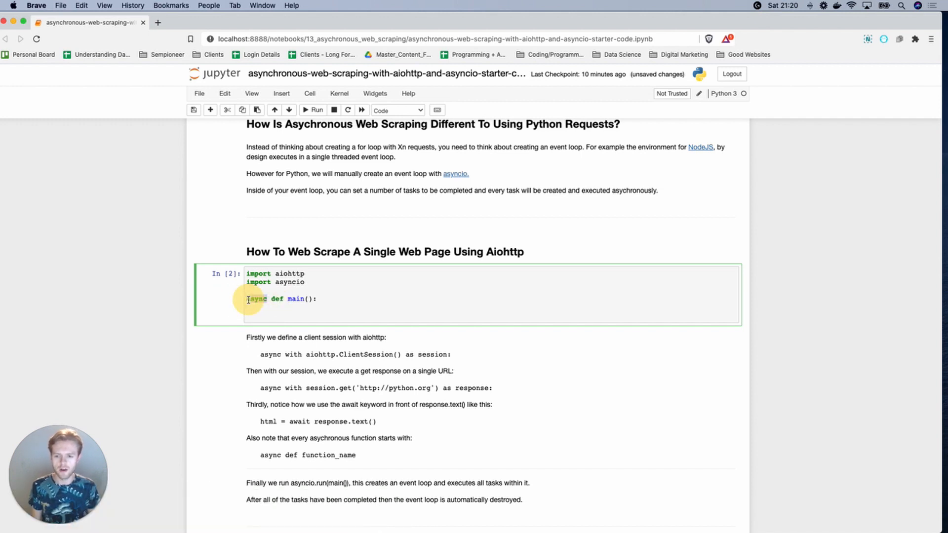
# Step: Inside main(), open async with aiohttp.ClientSession() as session:
pyautogui.scroll(-3)
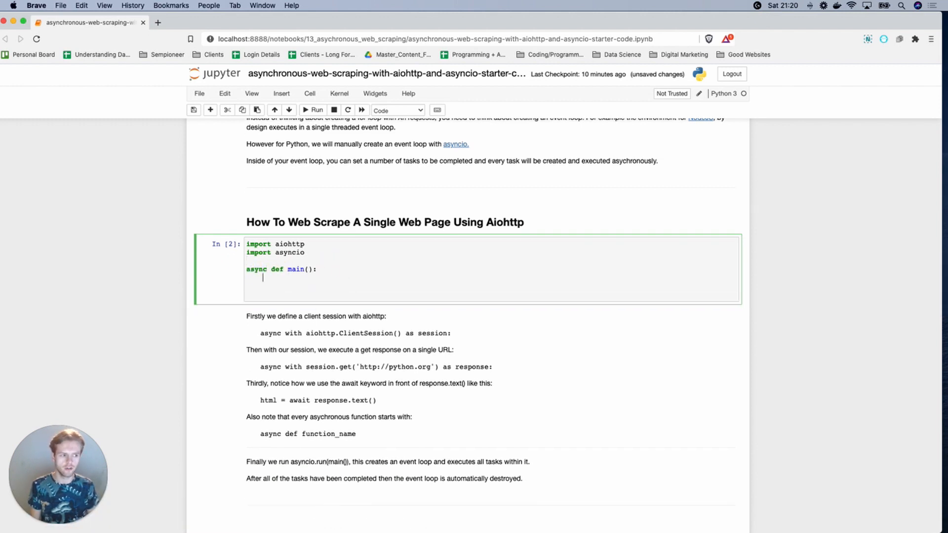
pyautogui.write('async')
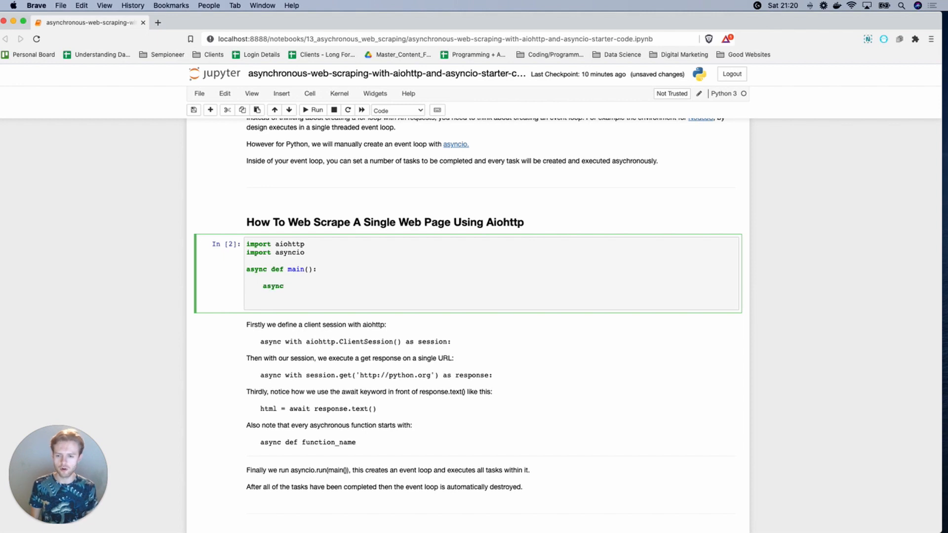
pyautogui.click(287, 285)
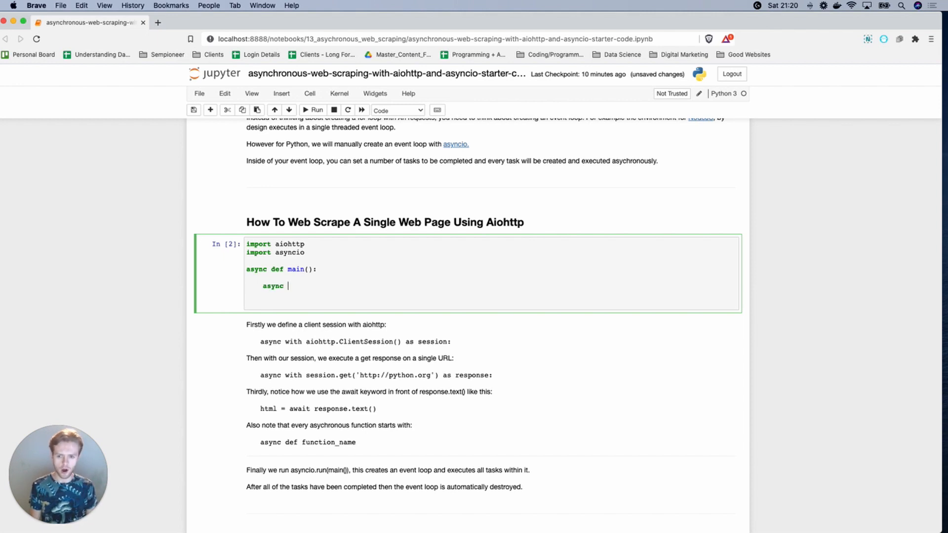
pyautogui.write('wi')
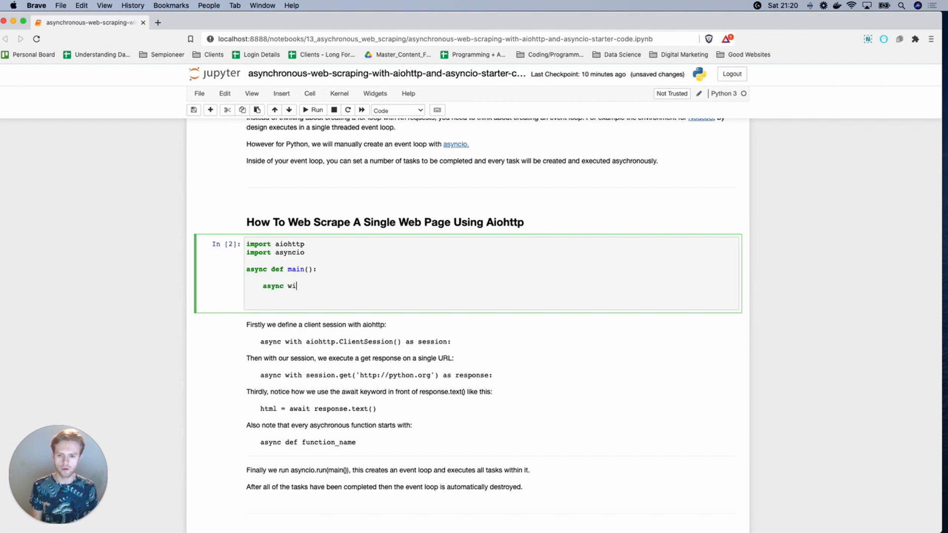
pyautogui.write('th aiohttp')
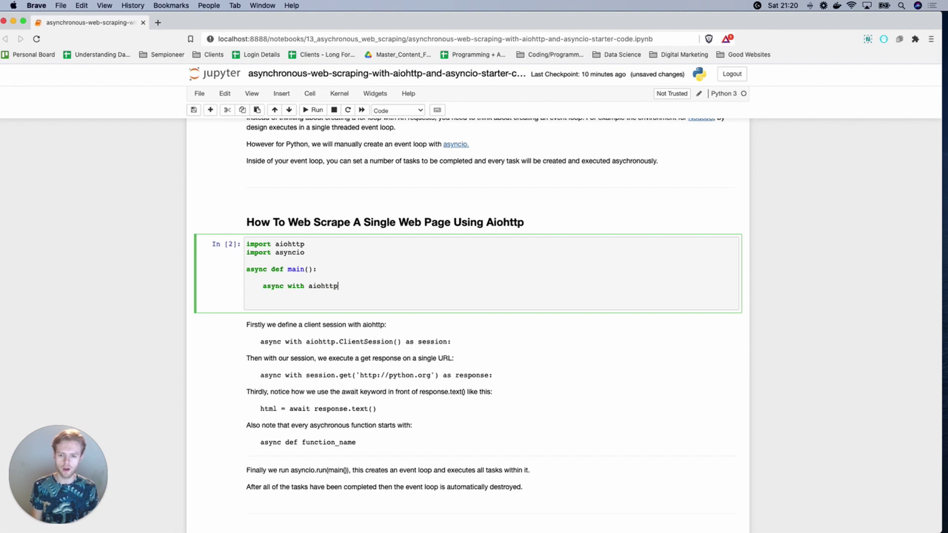
pyautogui.write('.Client')
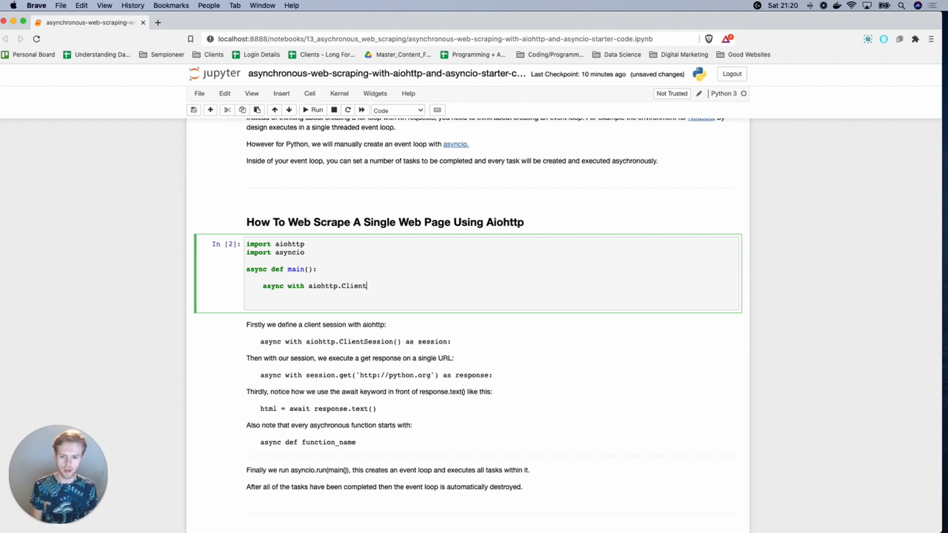
pyautogui.write('Session() as se')
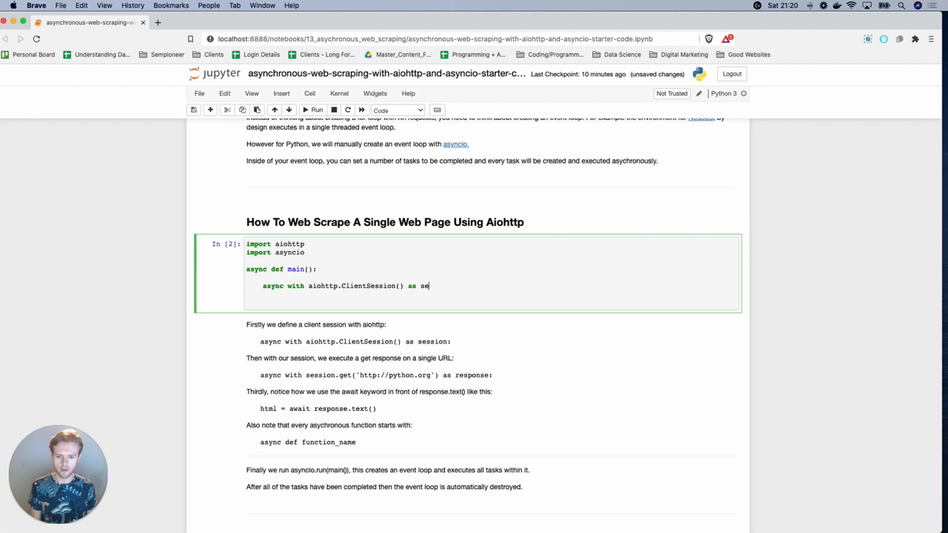
pyautogui.write('ssion:')
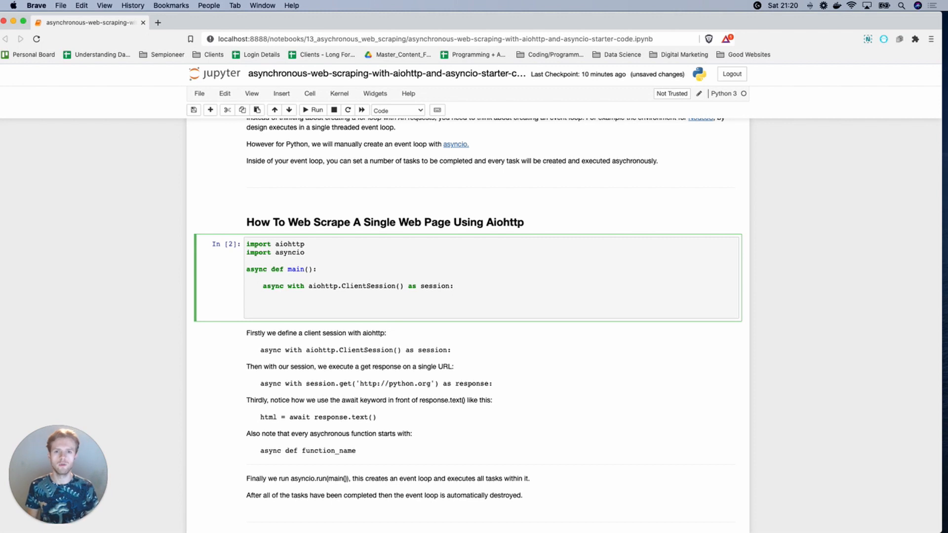
pyautogui.write('s')
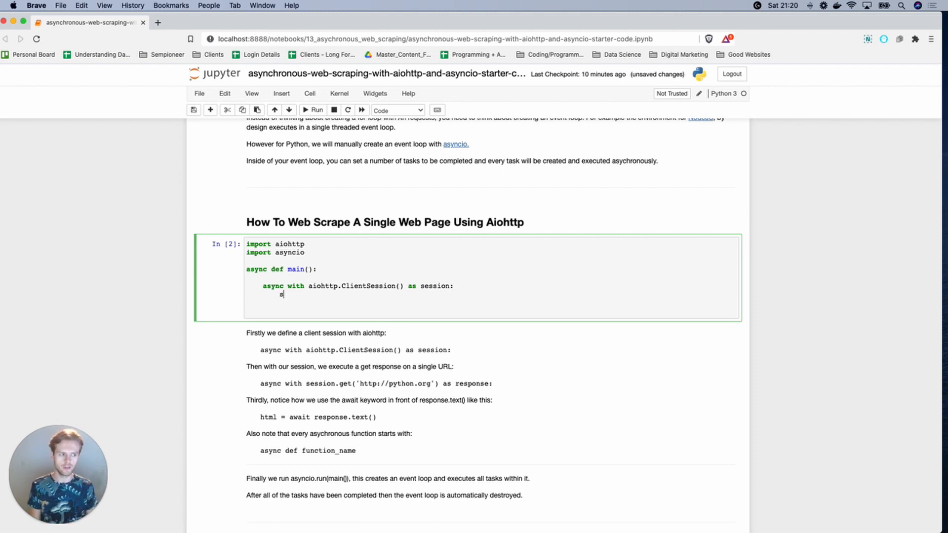
pyautogui.write('async with session')
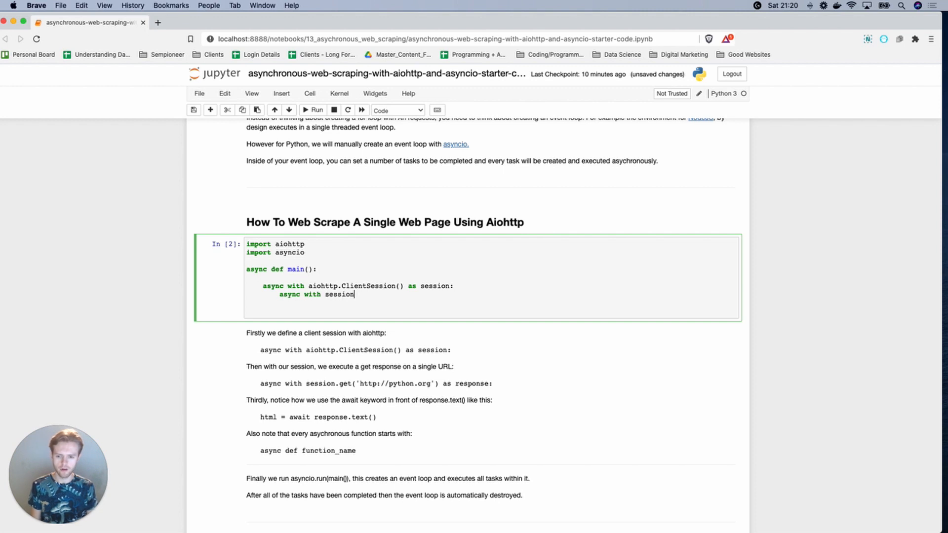
pyautogui.write(".get('')")
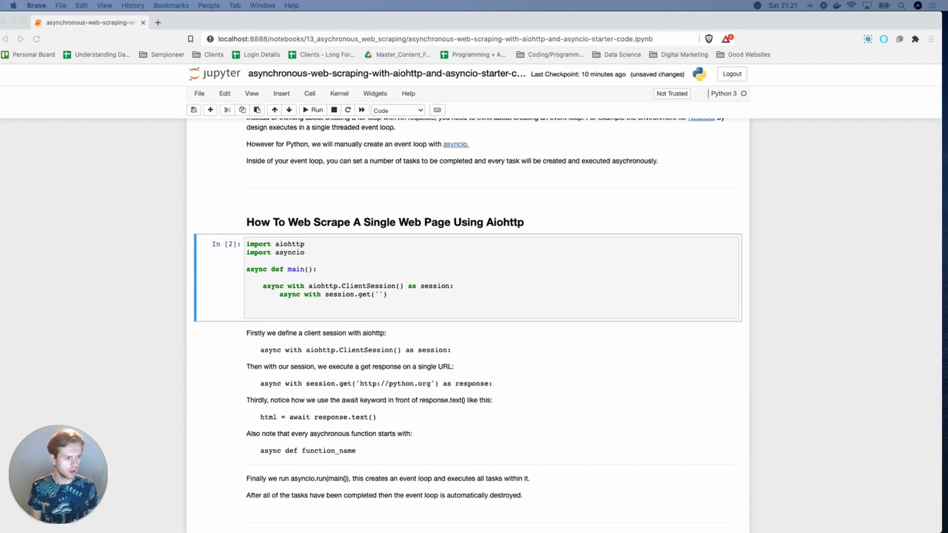
pyautogui.write('http://python.org')
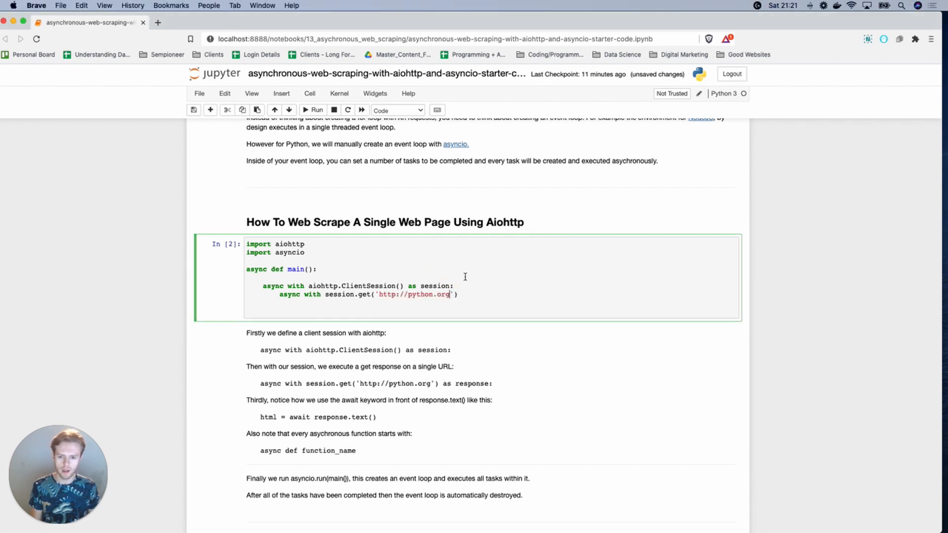
pyautogui.write('as response:')
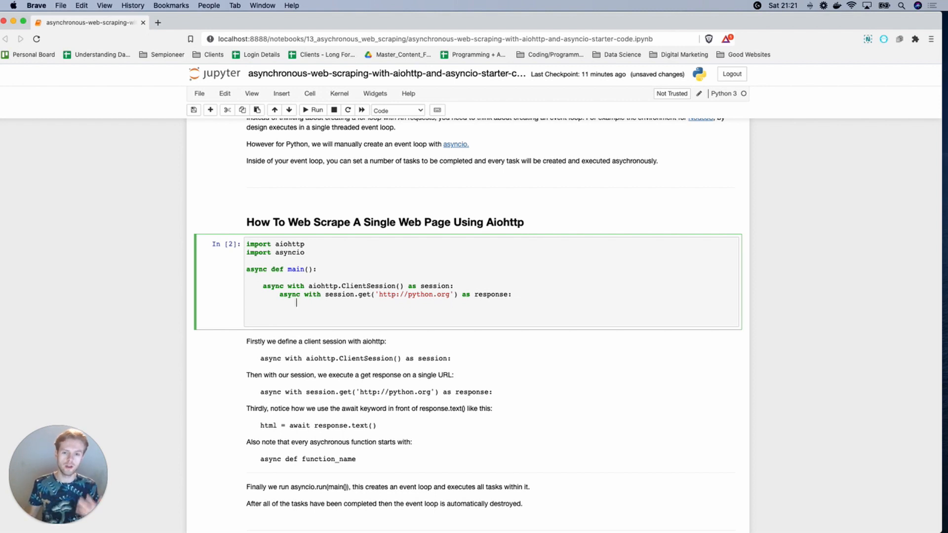
pyautogui.write('h')
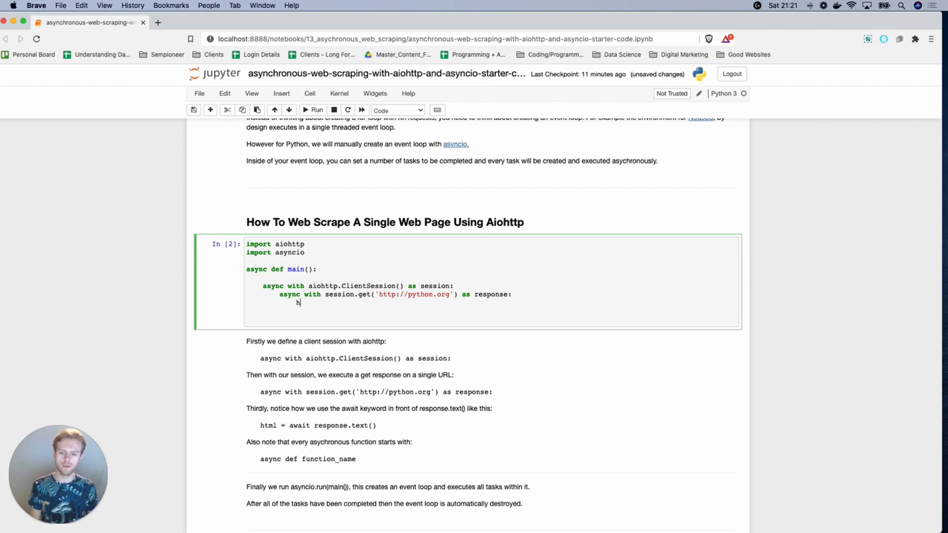
pyautogui.write('response.text(')
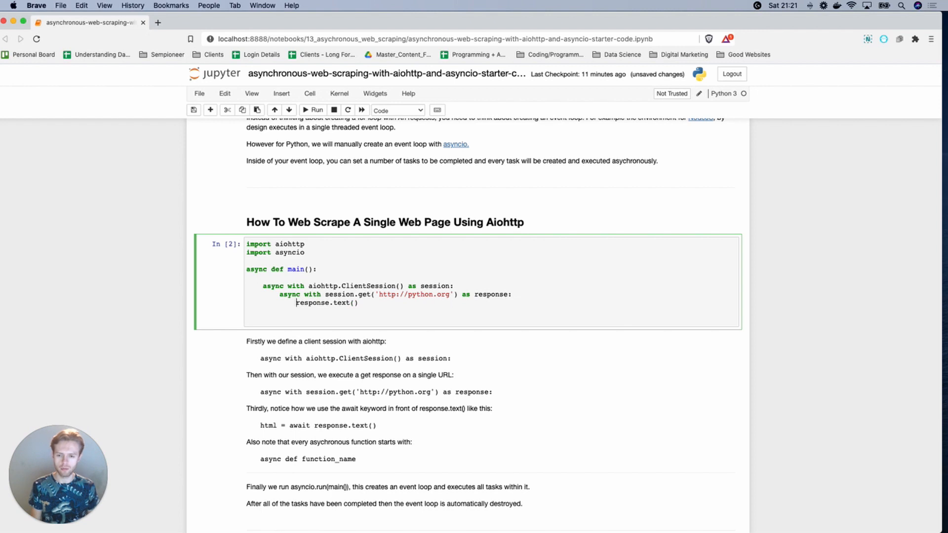
pyautogui.click(312, 110)
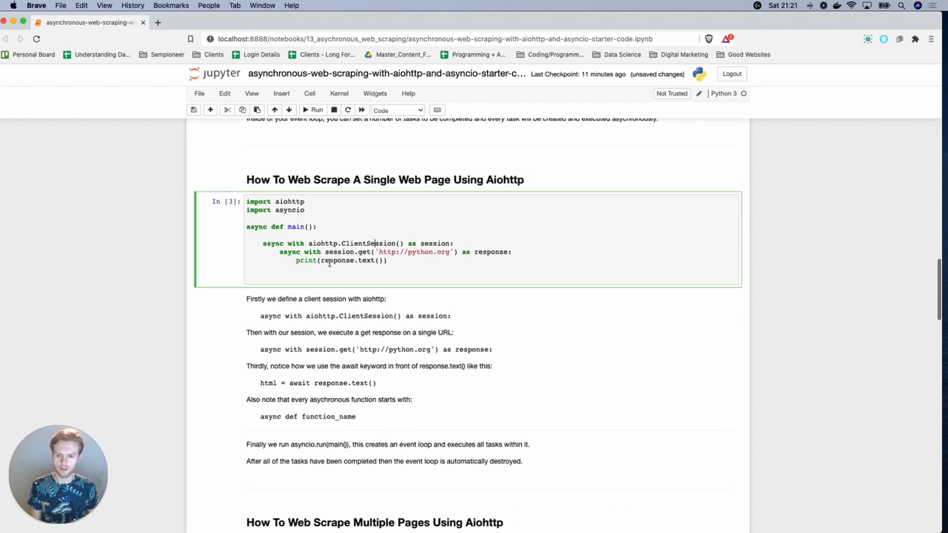
# Step: Call main() to get a coroutine, then add asyncio.run(main()), which raises a RuntimeError
pyautogui.click(314, 110)
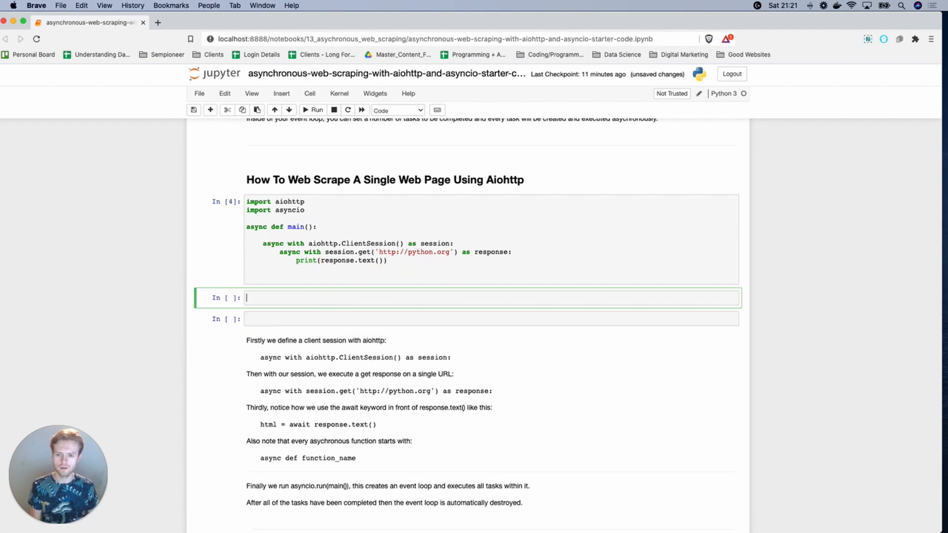
pyautogui.click(314, 110)
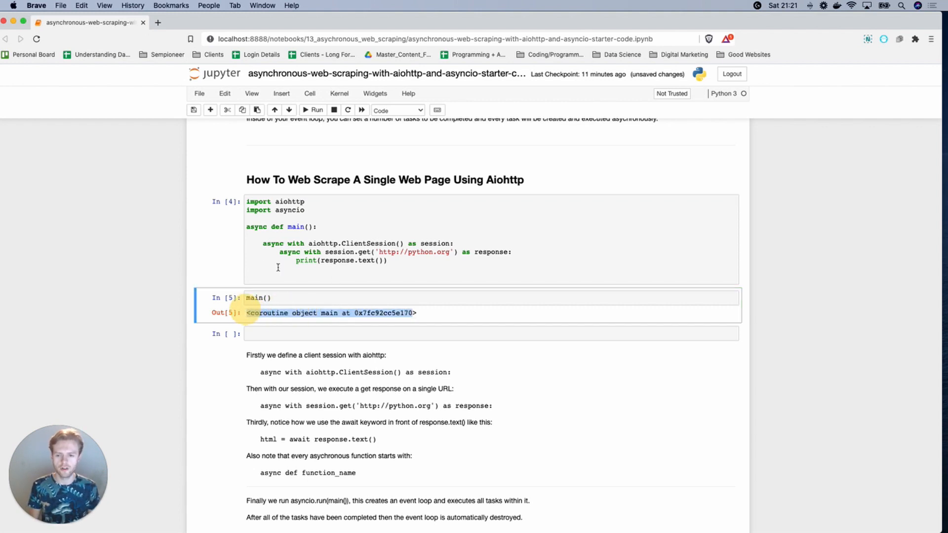
pyautogui.write('asyncio.')
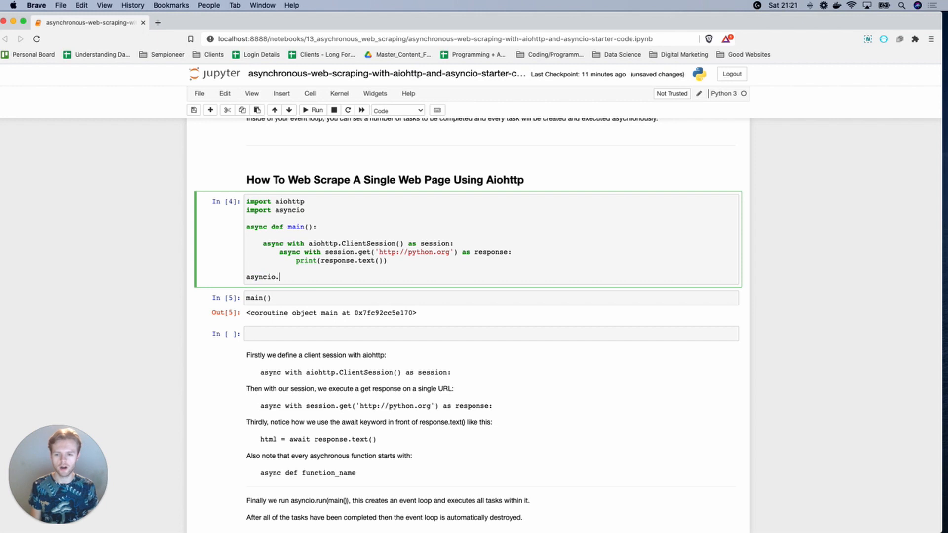
pyautogui.write('run(main(')
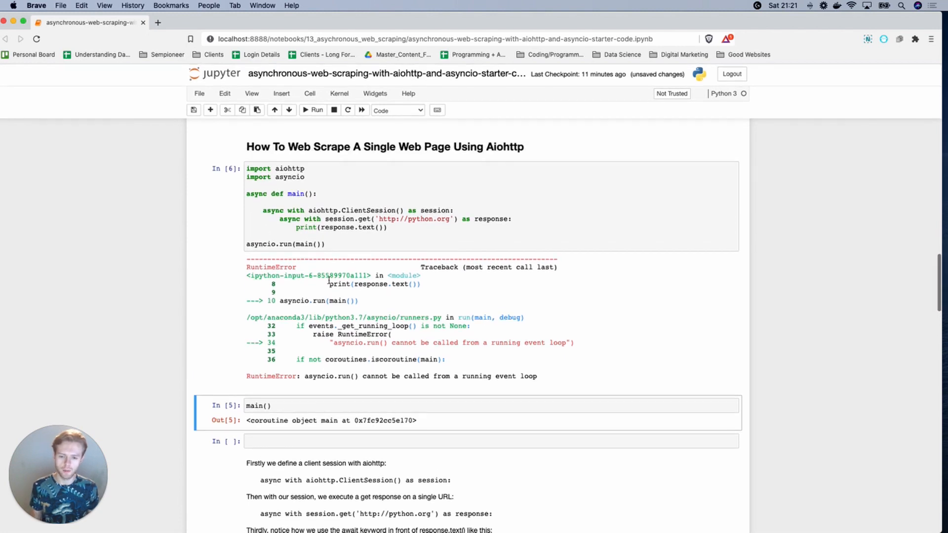
# Step: Apply nest_asyncio and rerun the scraping cell, printing a never-awaited text coroutine
pyautogui.scroll(3)
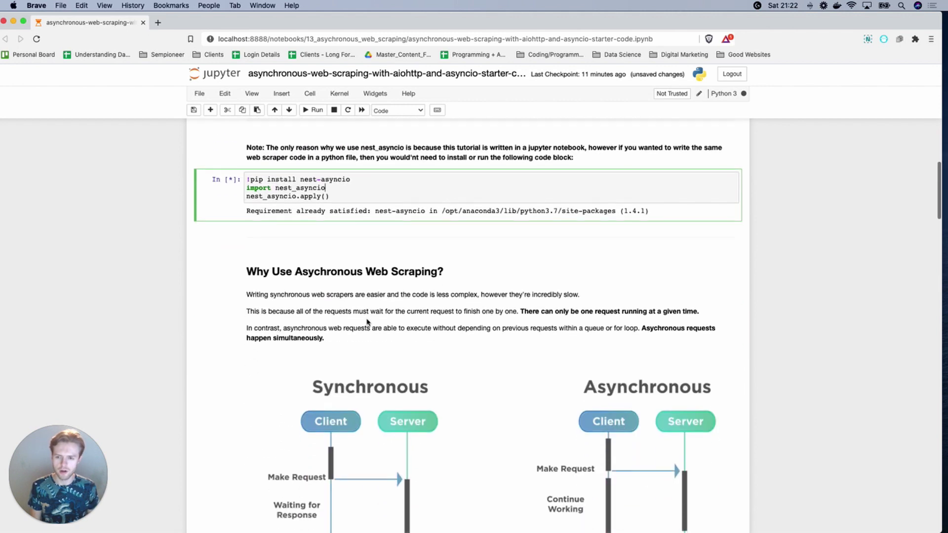
pyautogui.scroll(-3)
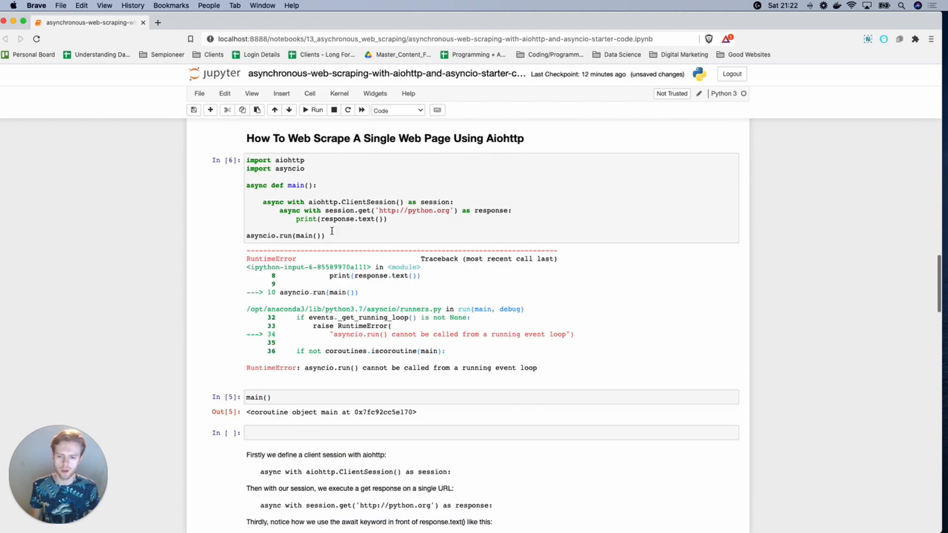
pyautogui.click(313, 111)
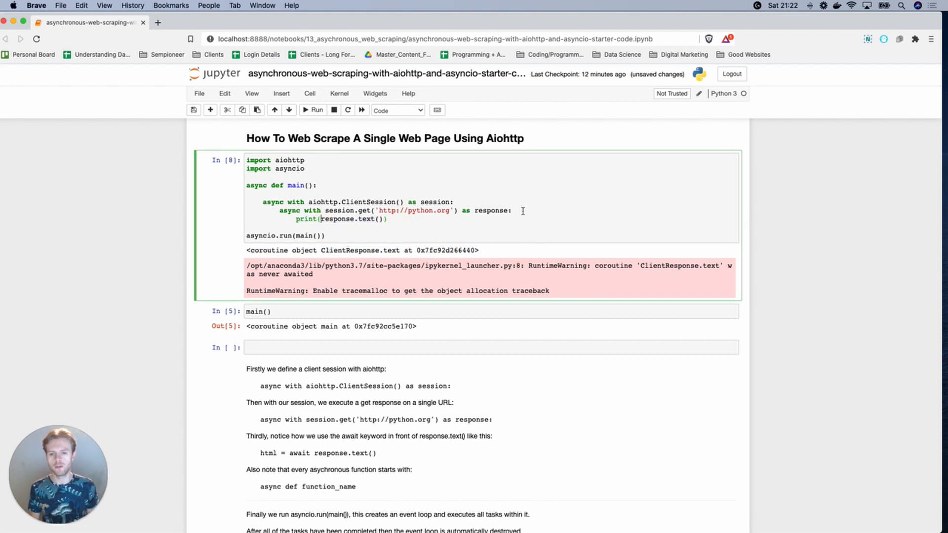
# Step: Await response.text() into a variable and run the cell to print python.org's HTML
pyautogui.write('test =')
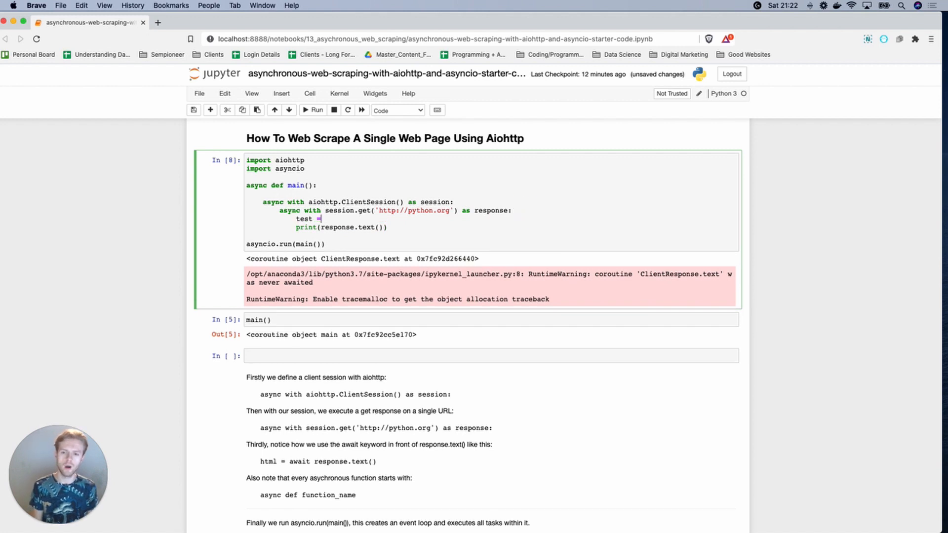
pyautogui.write('await response.text(')
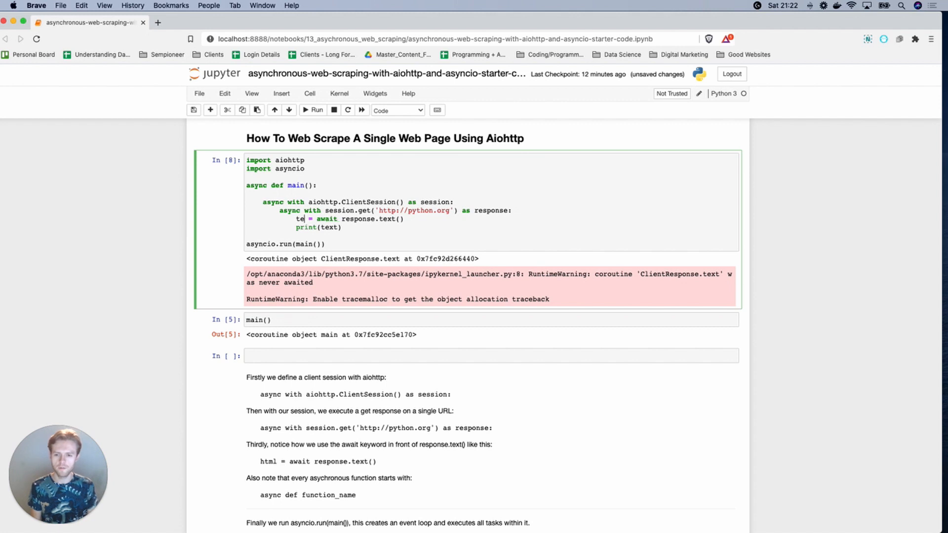
pyautogui.click(313, 110)
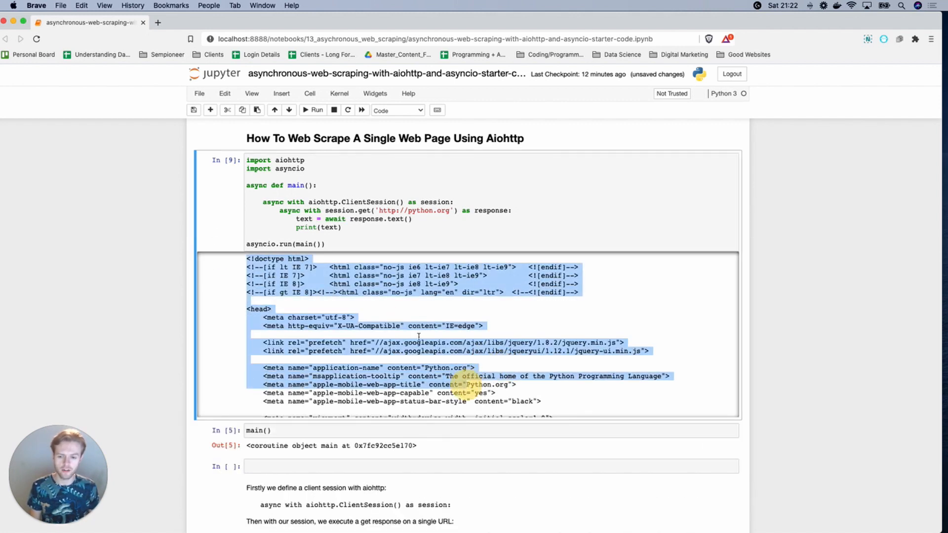
pyautogui.click(315, 155)
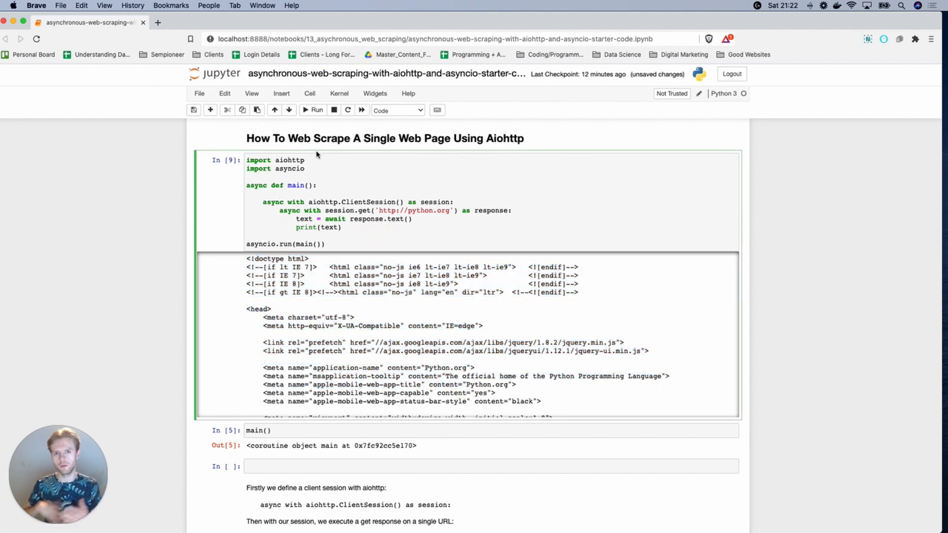
# Step: Add print('Test') before the HTML output, rerun, and start a some_cleaned_data line
pyautogui.click(263, 235)
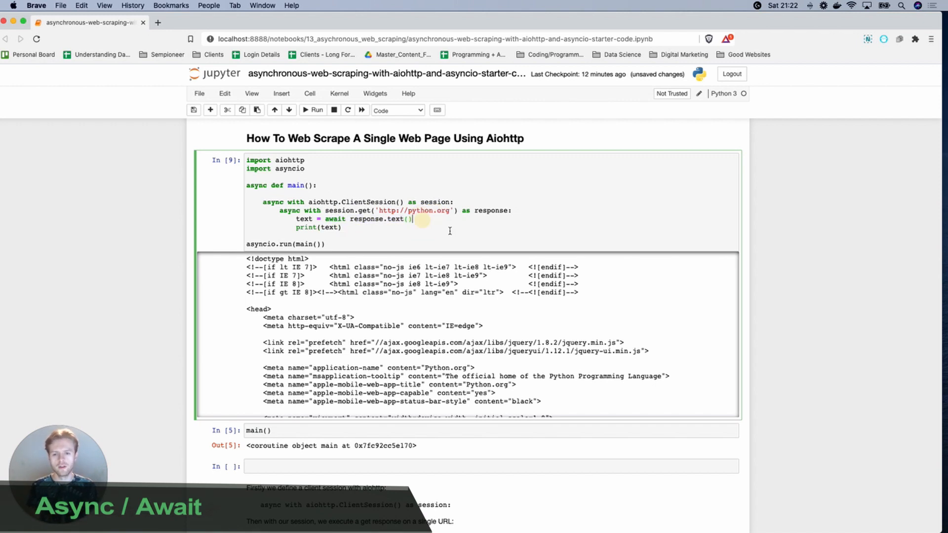
pyautogui.write("print('Tes')")
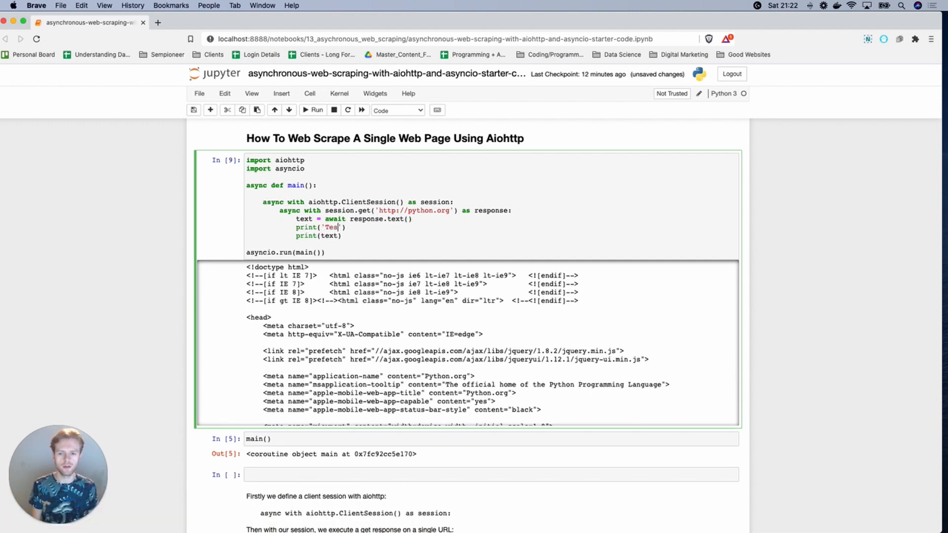
pyautogui.click(312, 110)
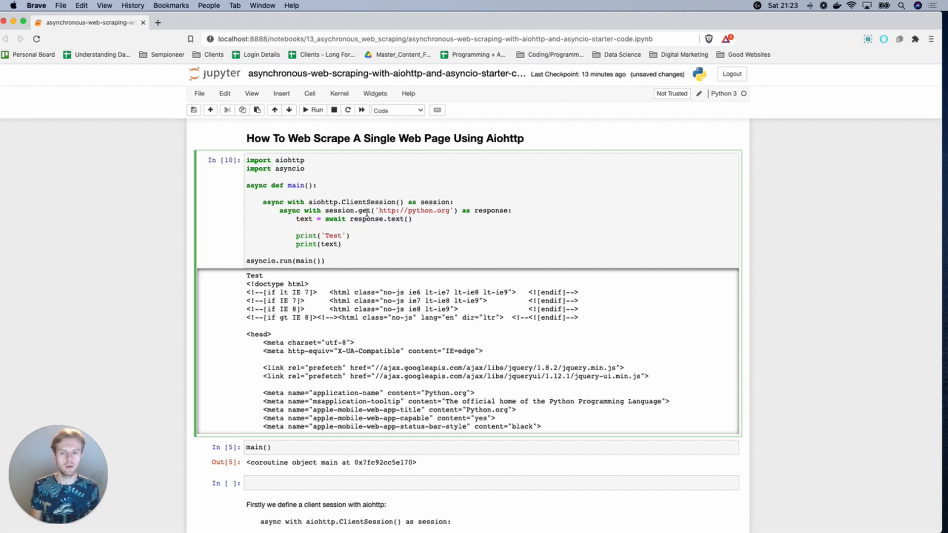
pyautogui.write('some_cleaned_data =')
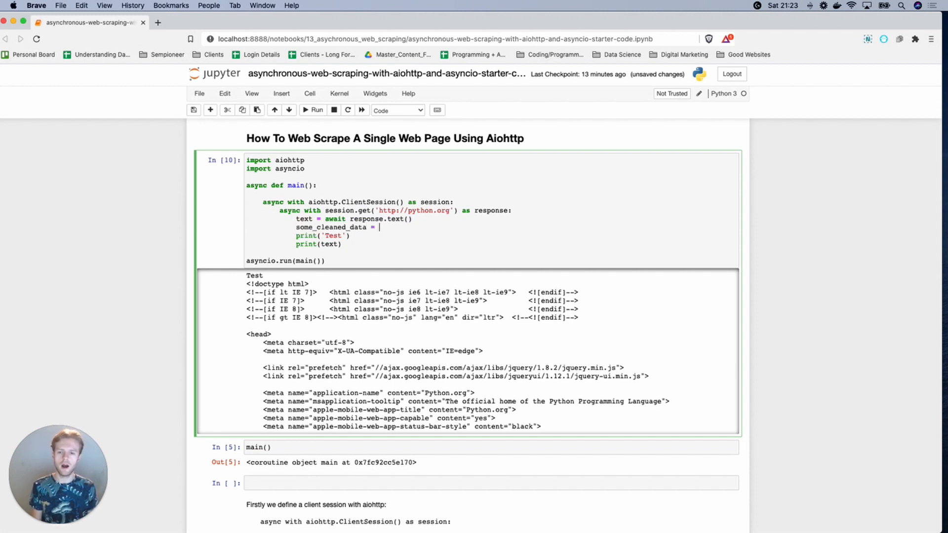
# Step: Finish the line as some_cleaned_data = await function_name(text)
pyautogui.write('await')
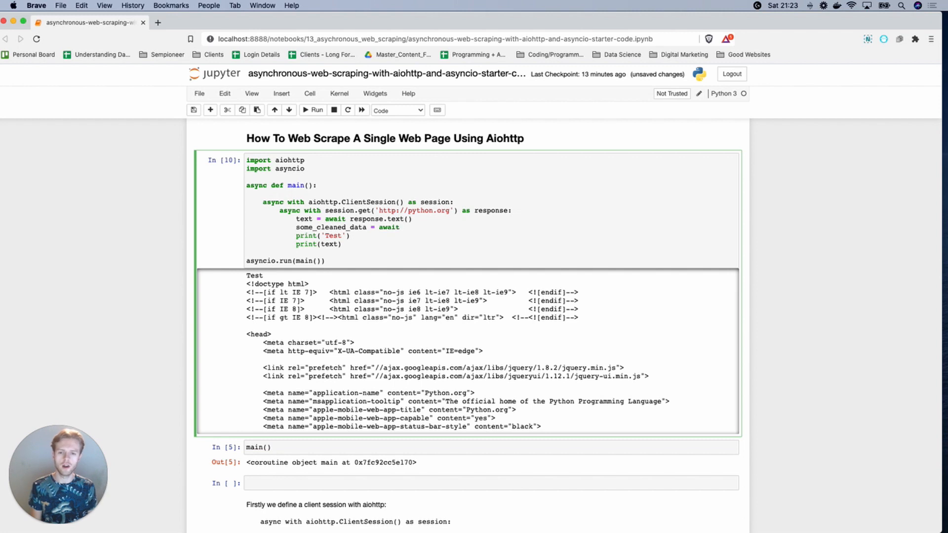
pyautogui.write('function-')
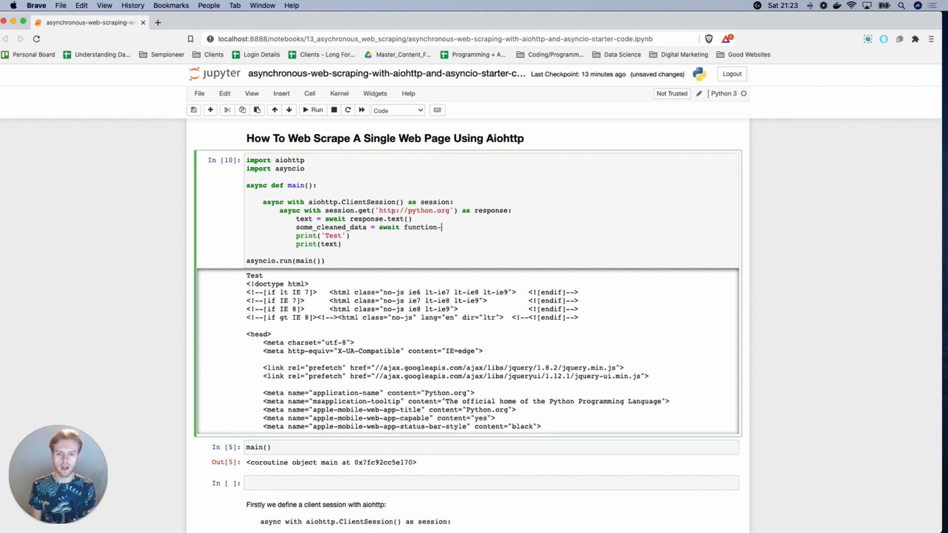
pyautogui.write('_name(text)')
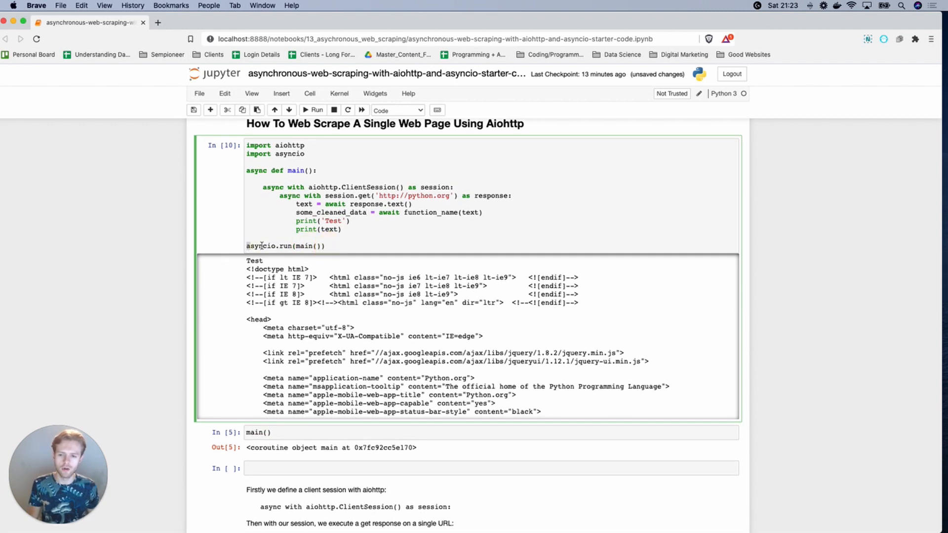
pyautogui.doubleClick(305, 246)
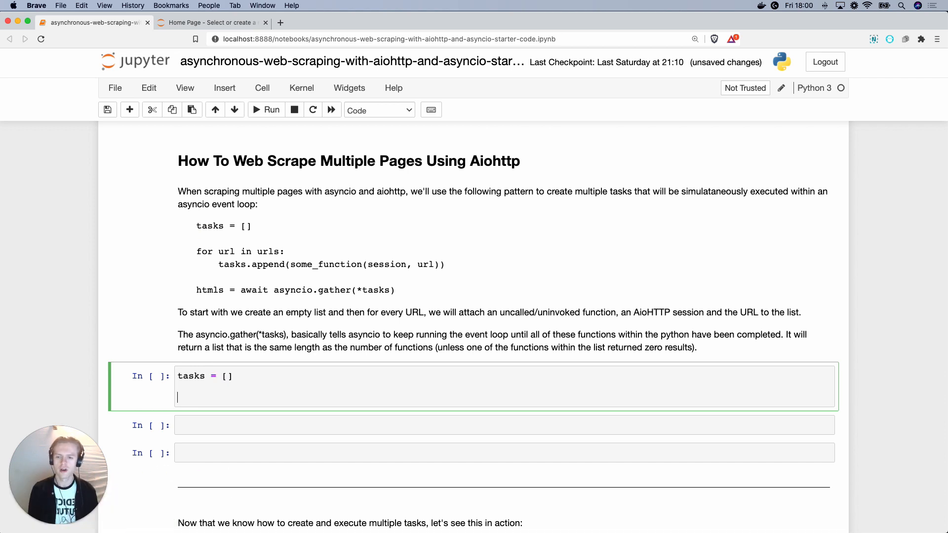
# Step: Write a for url in urls: loop appending some_function(session, url) to tasks
pyautogui.write('for url in url')
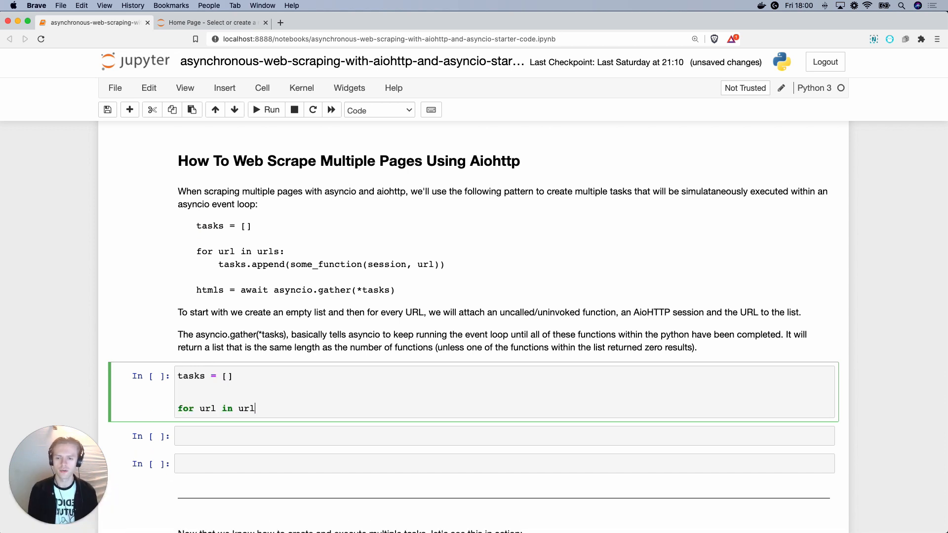
pyautogui.write('s:')
pyautogui.write('tasks.append')
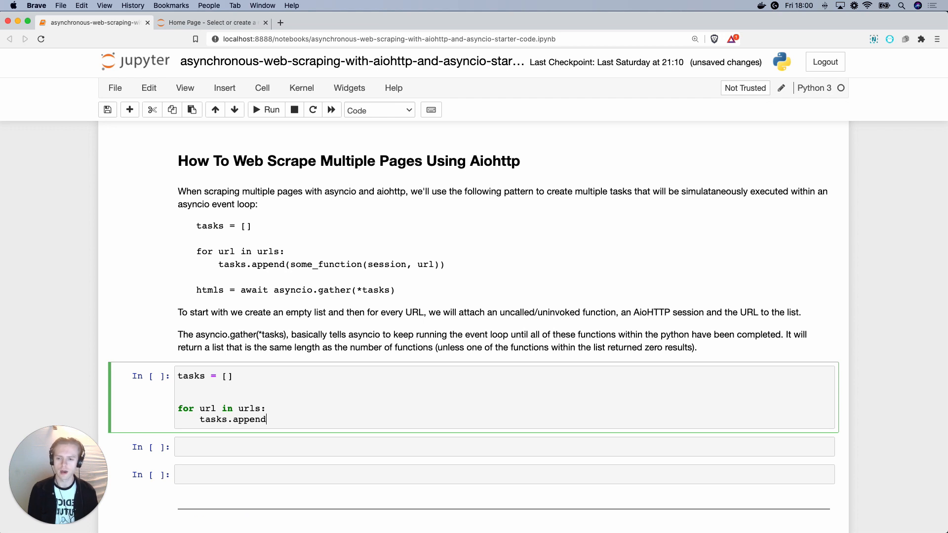
pyautogui.write('()')
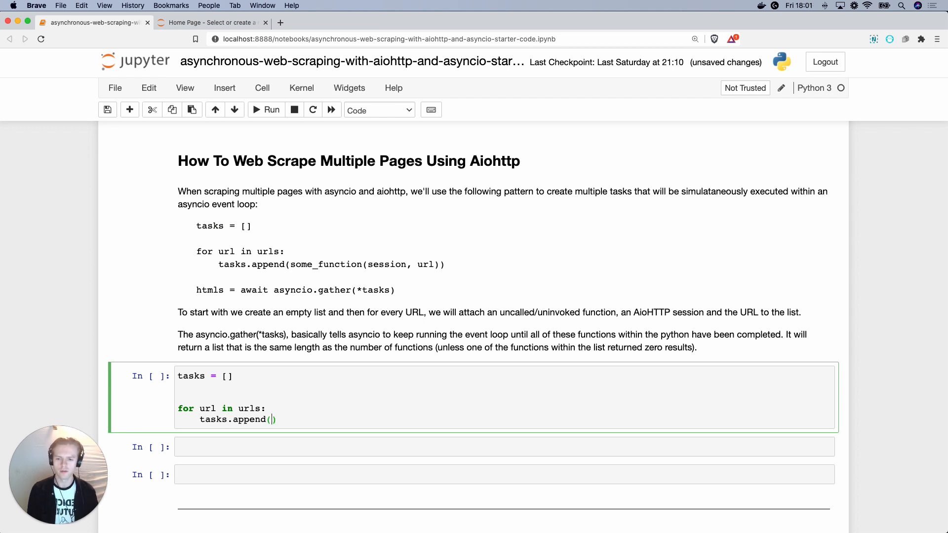
pyautogui.write('some_function')
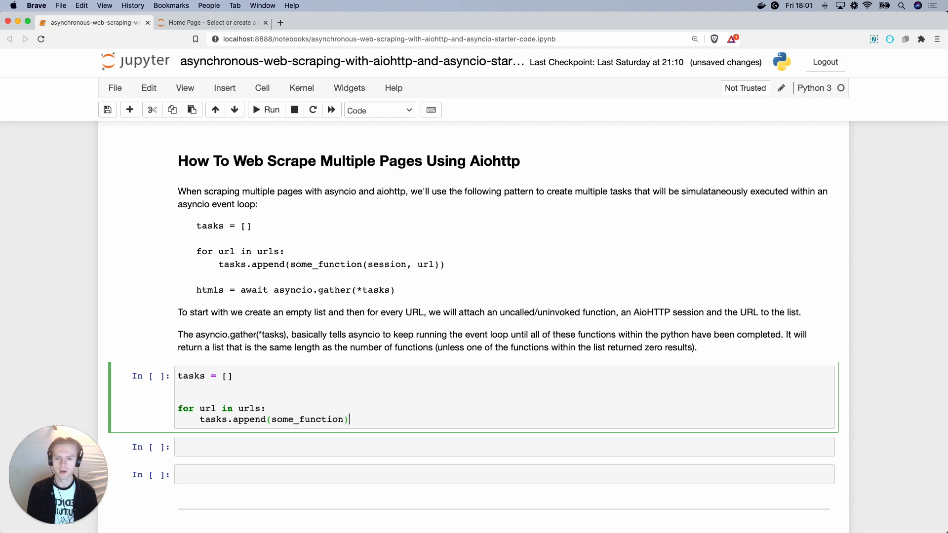
pyautogui.write('()')
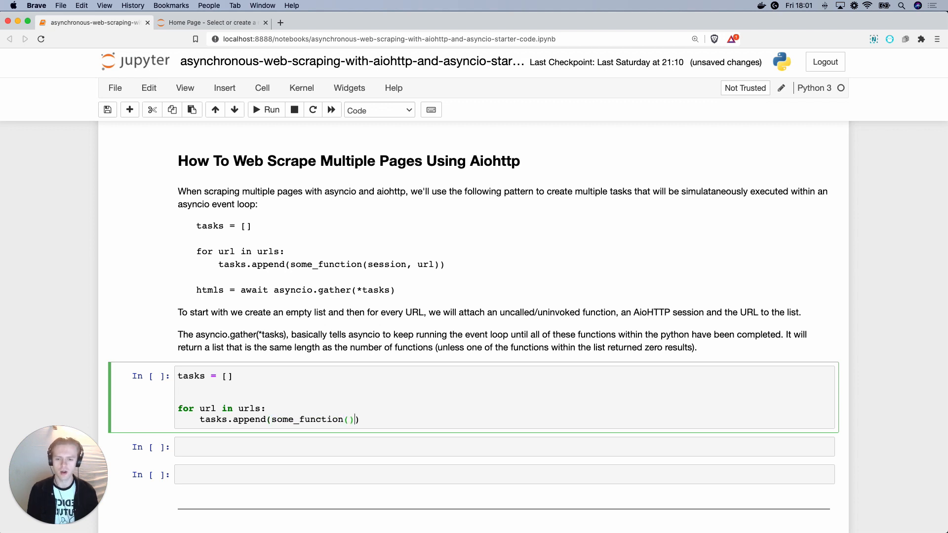
pyautogui.write('session')
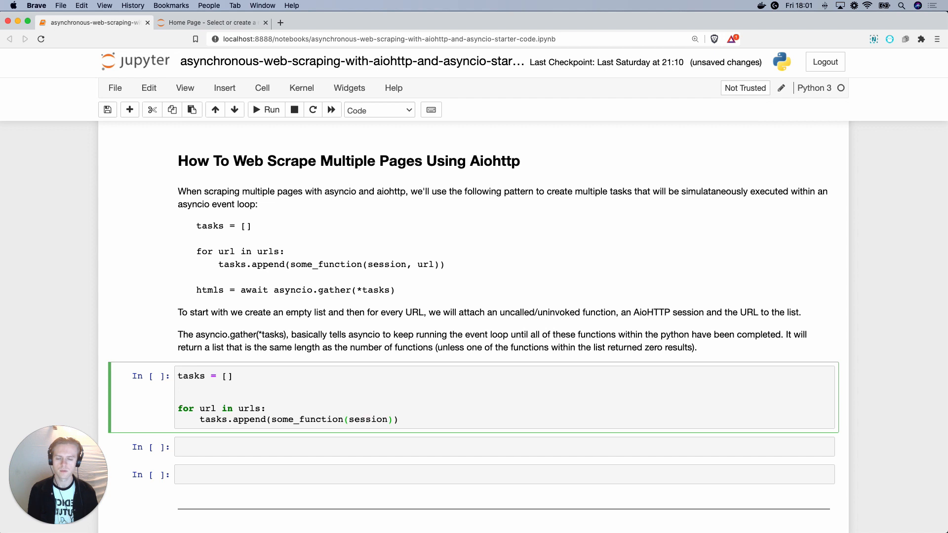
pyautogui.write(',')
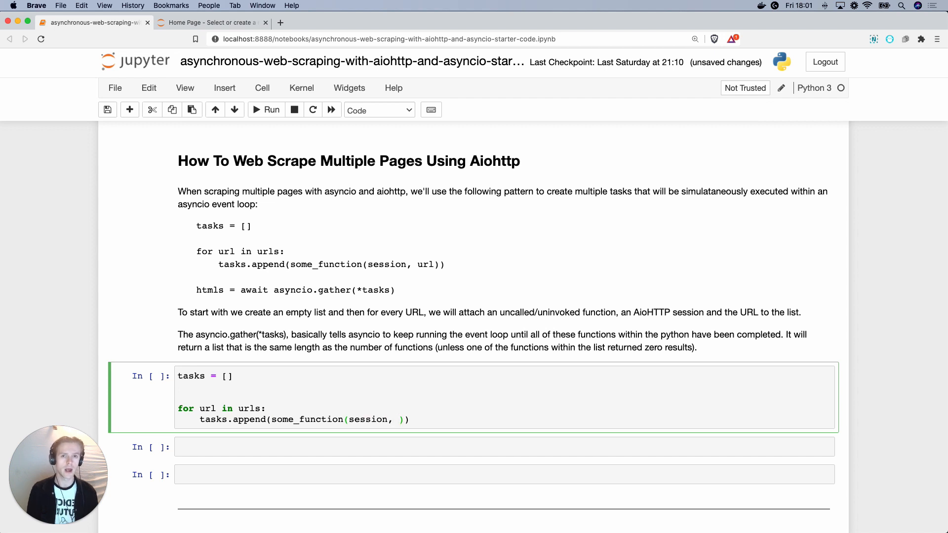
pyautogui.write('url')
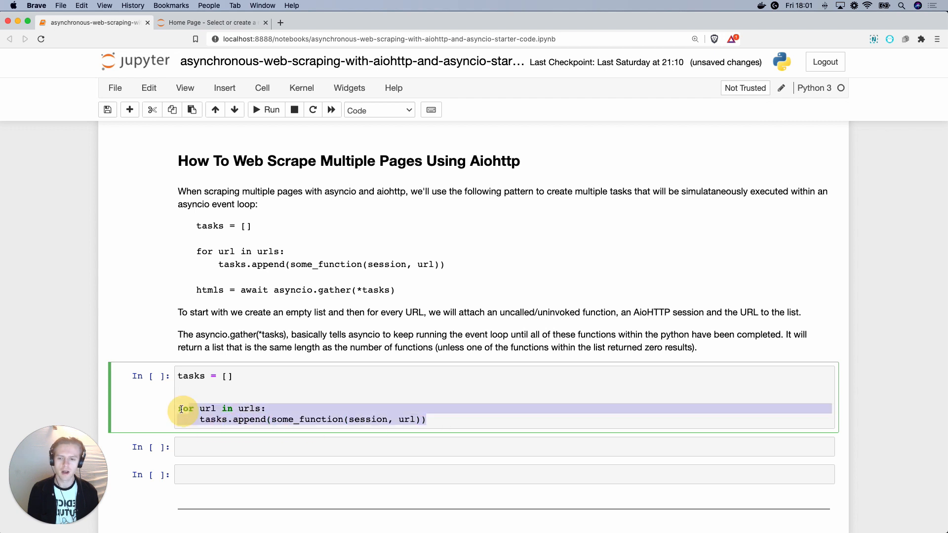
# Step: Write tasks = [coroutines, coroutines] in the cell below
pyautogui.write('tasks = [')
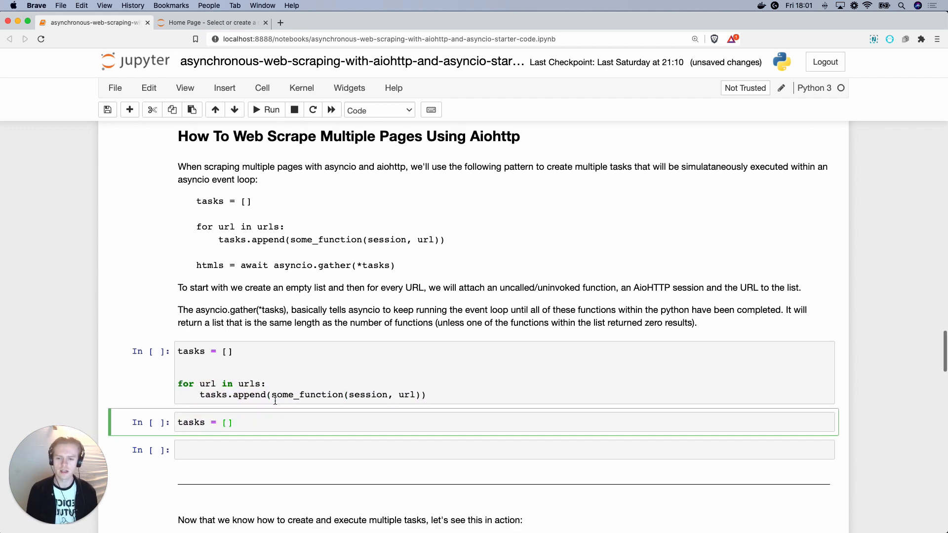
pyautogui.write('cor')
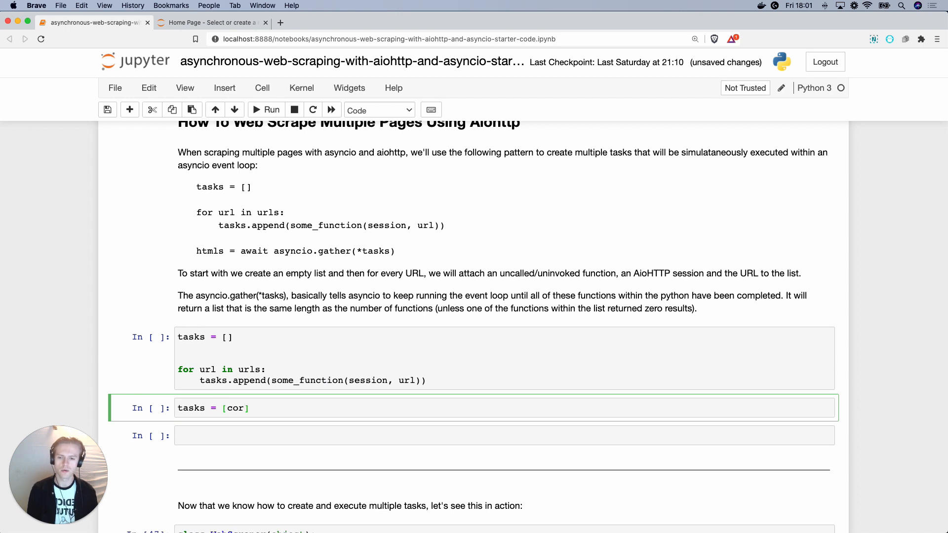
pyautogui.write('outines, cor')
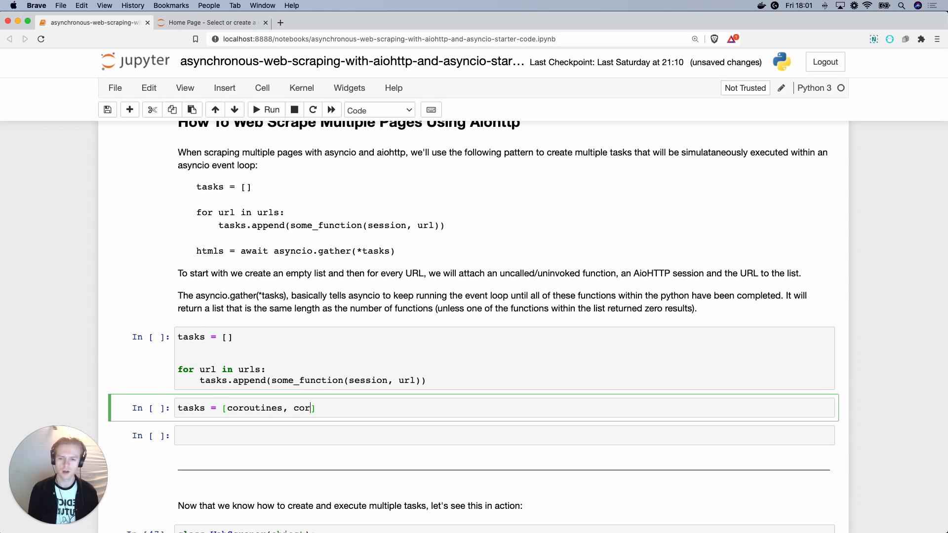
pyautogui.write('outines')
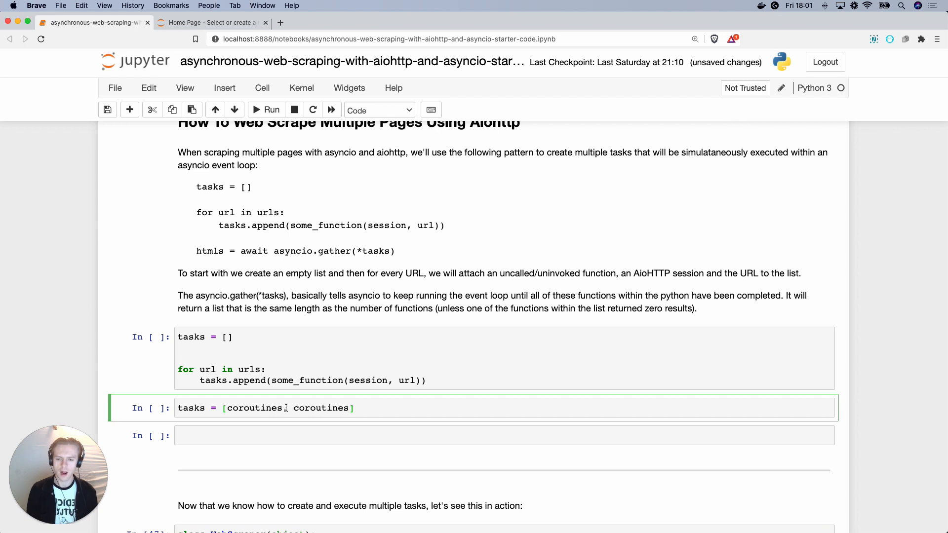
pyautogui.write(',')
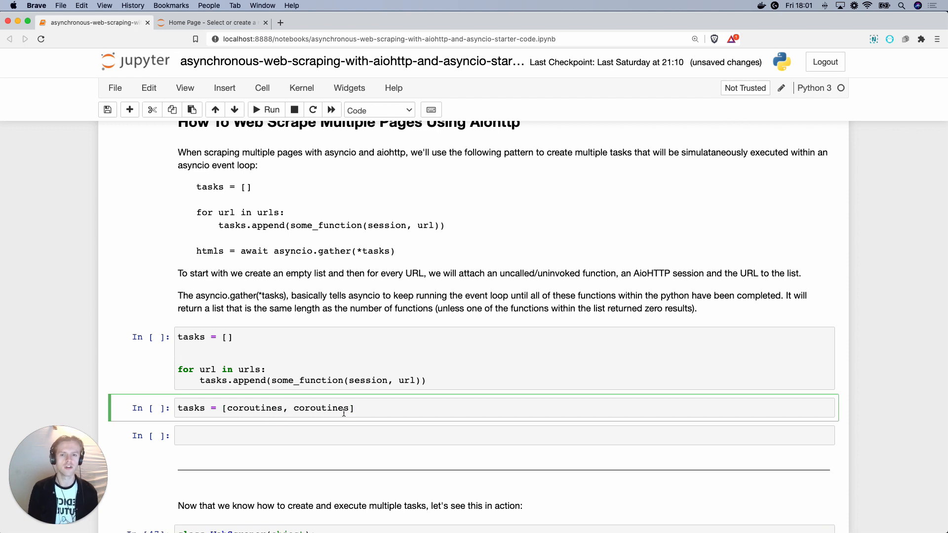
pyautogui.scroll(3)
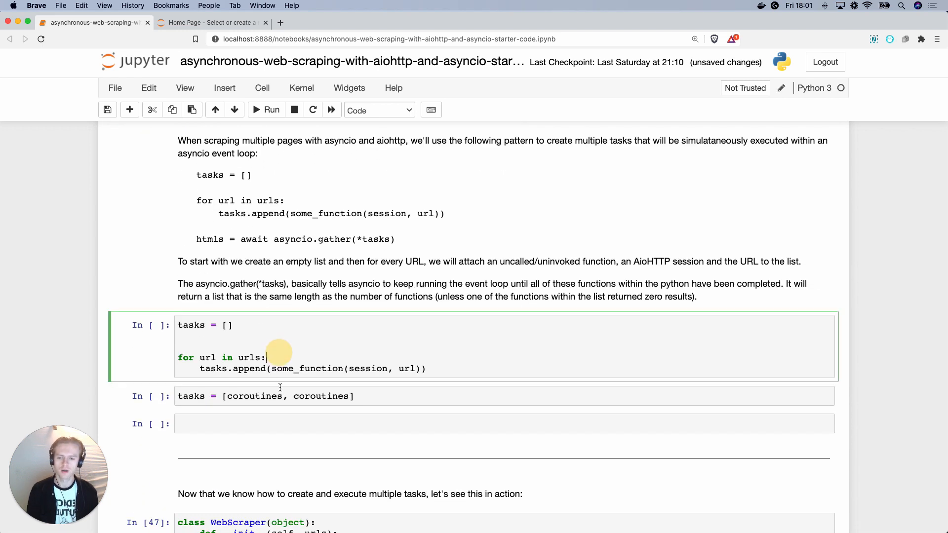
pyautogui.moveTo(269, 360)
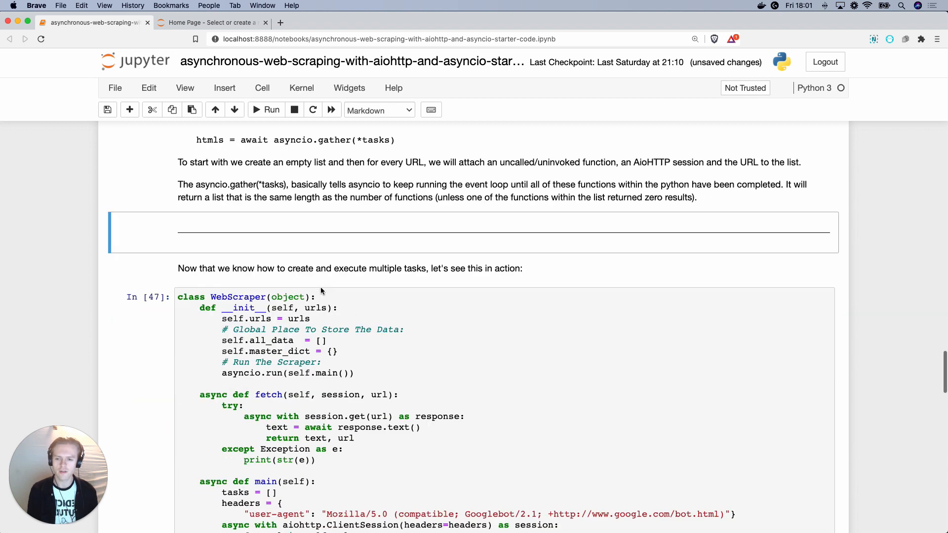
pyautogui.scroll(-3)
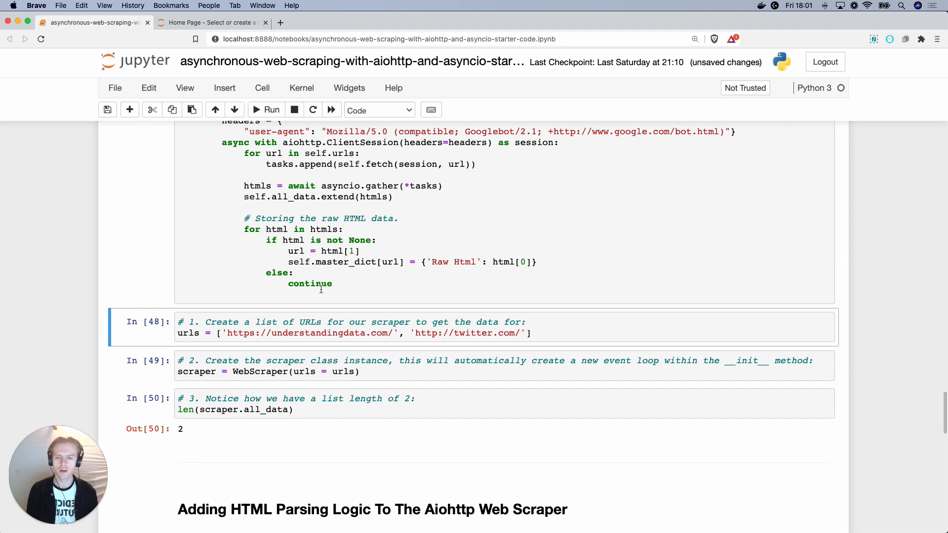
pyautogui.scroll(3)
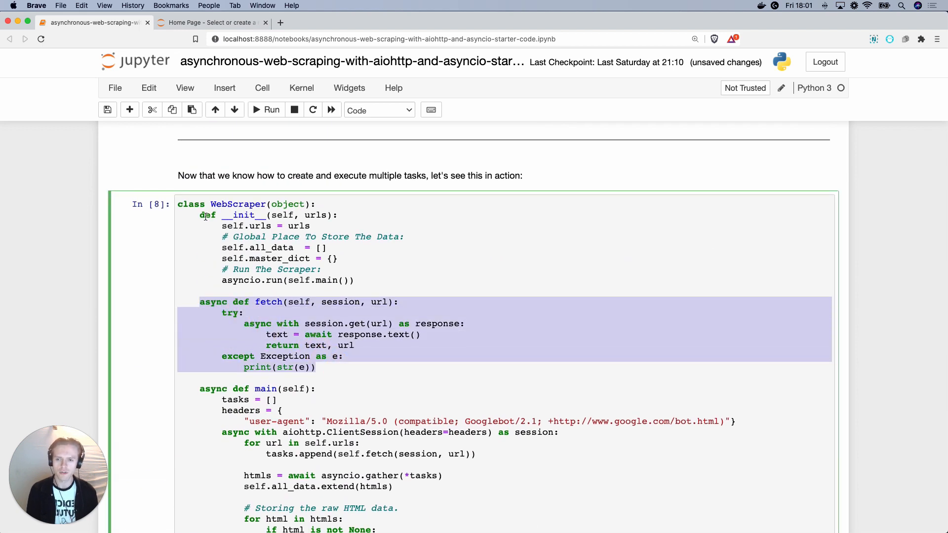
pyautogui.click(352, 280)
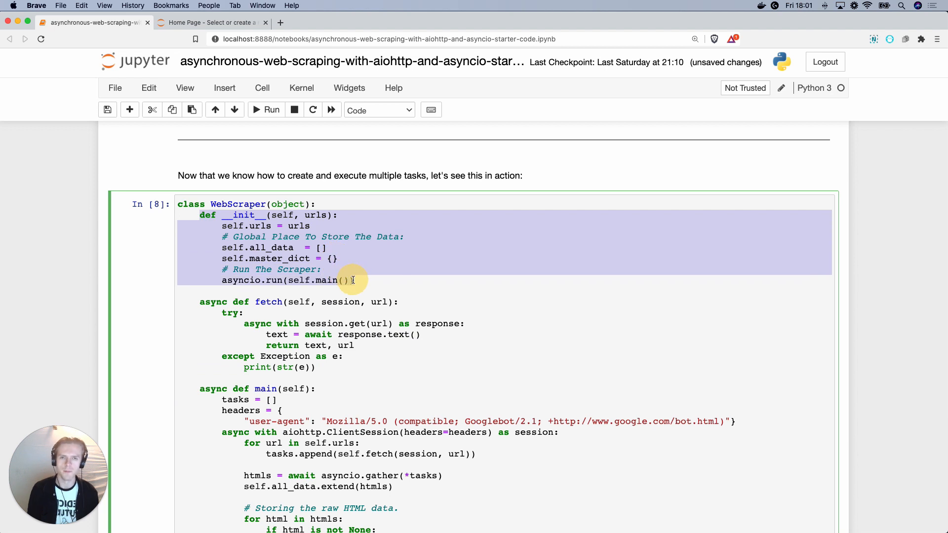
pyautogui.click(325, 269)
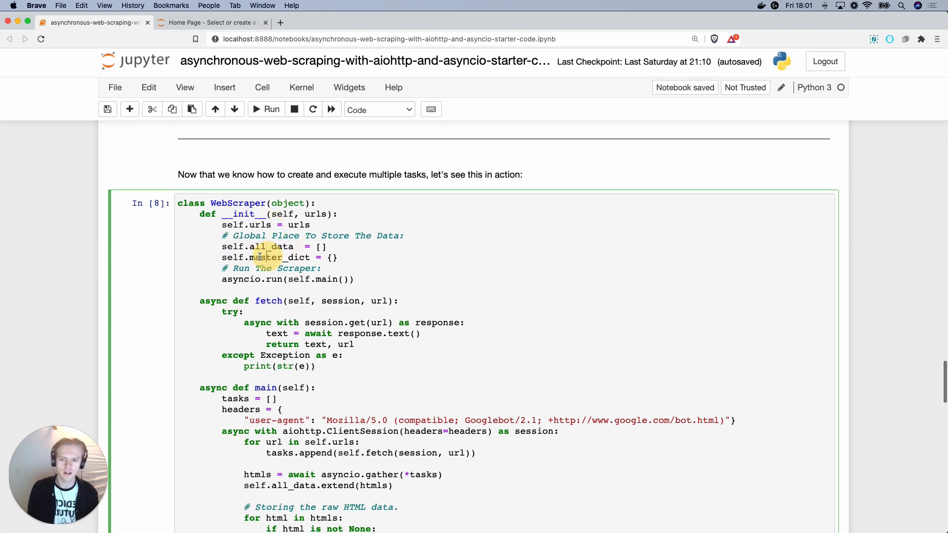
pyautogui.doubleClick(266, 257)
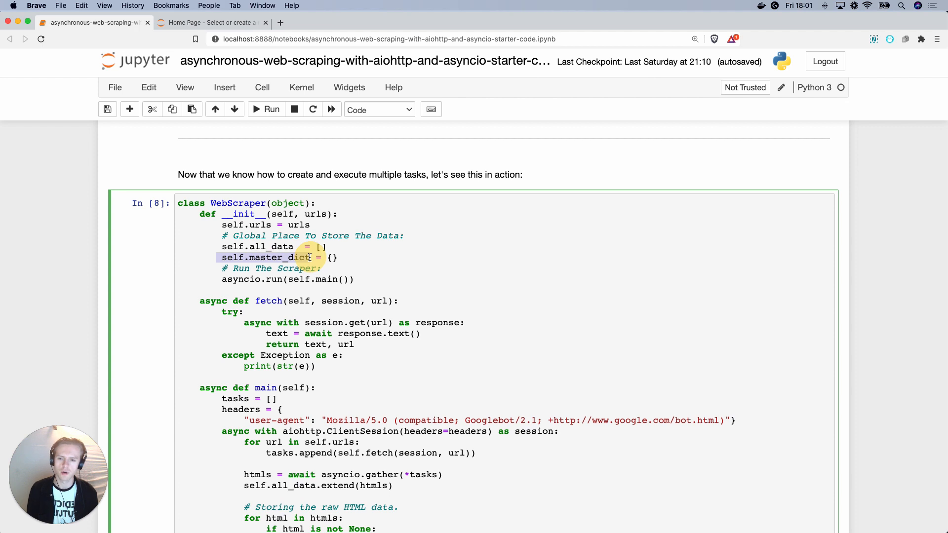
pyautogui.click(372, 280)
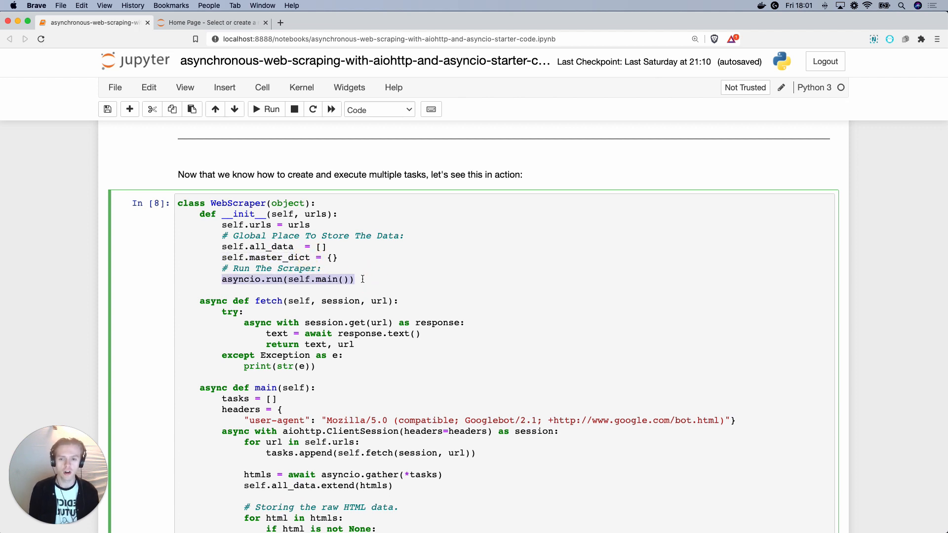
pyautogui.moveTo(360, 278)
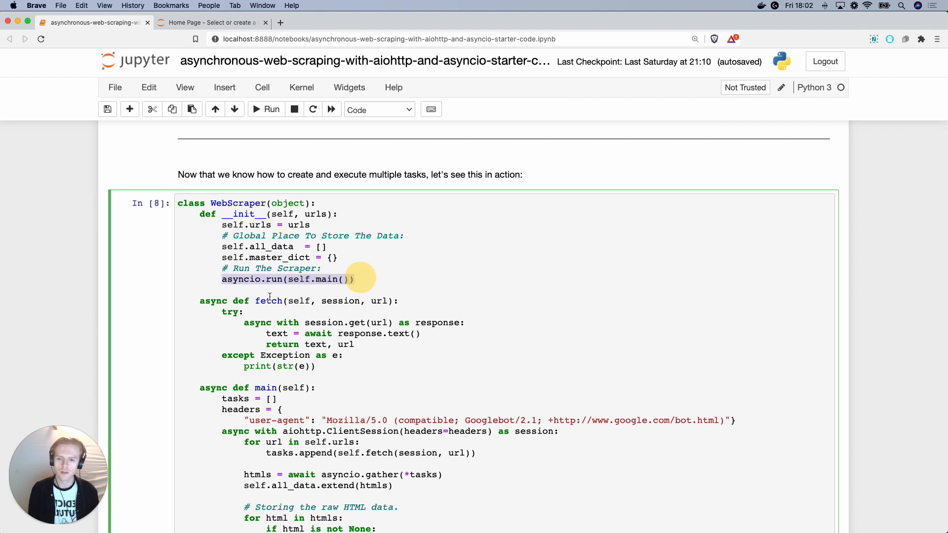
pyautogui.scroll(-3)
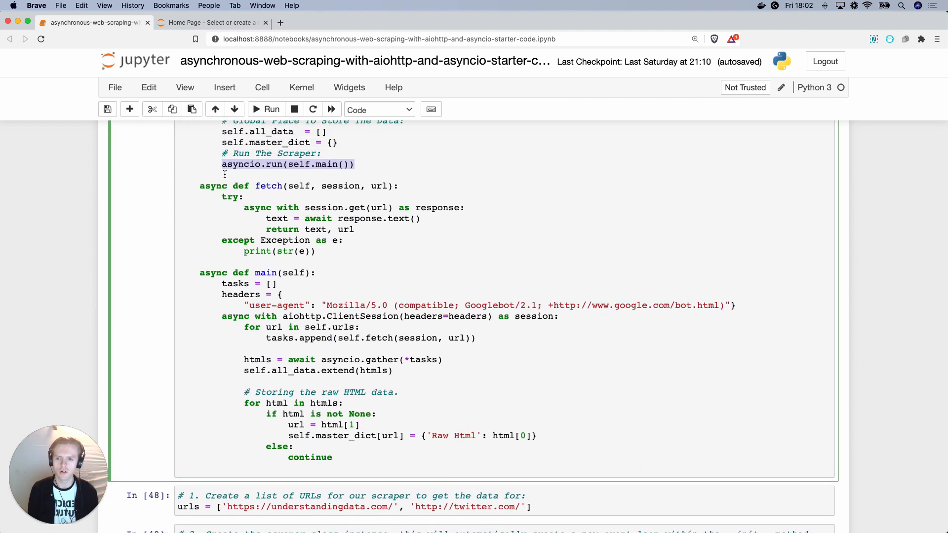
pyautogui.click(242, 273)
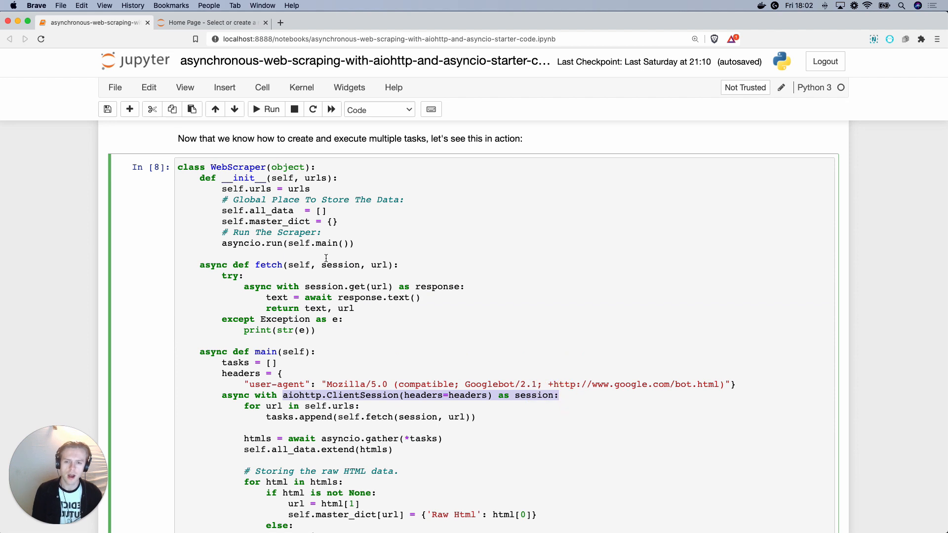
pyautogui.click(396, 265)
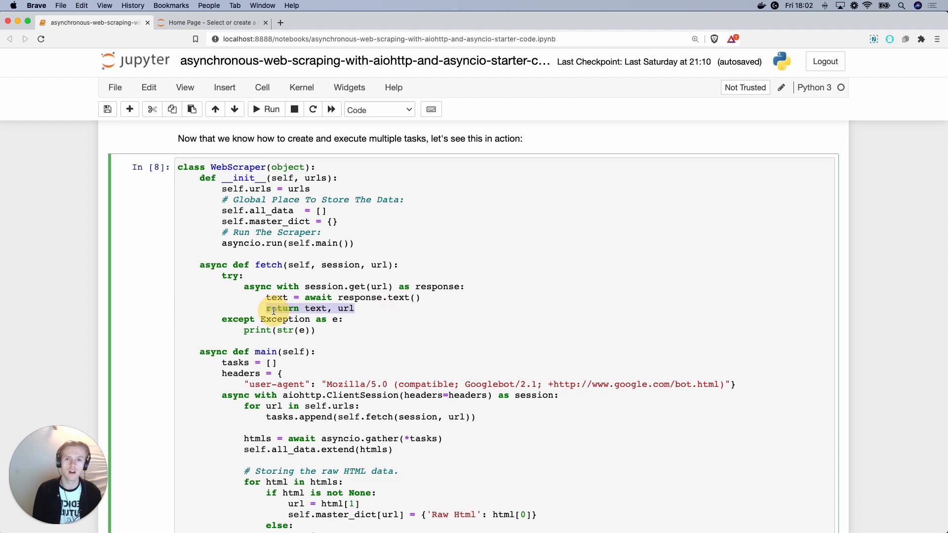
pyautogui.scroll(-3)
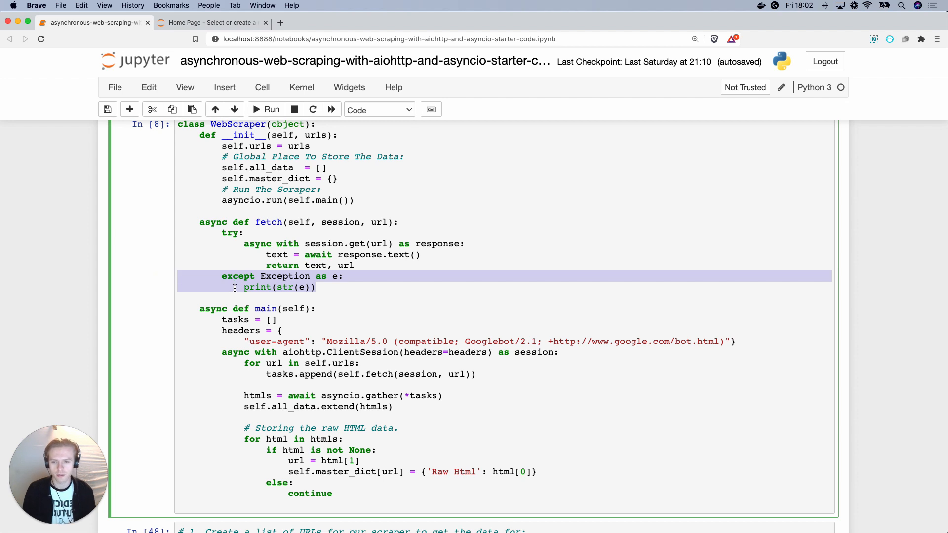
pyautogui.scroll(-3)
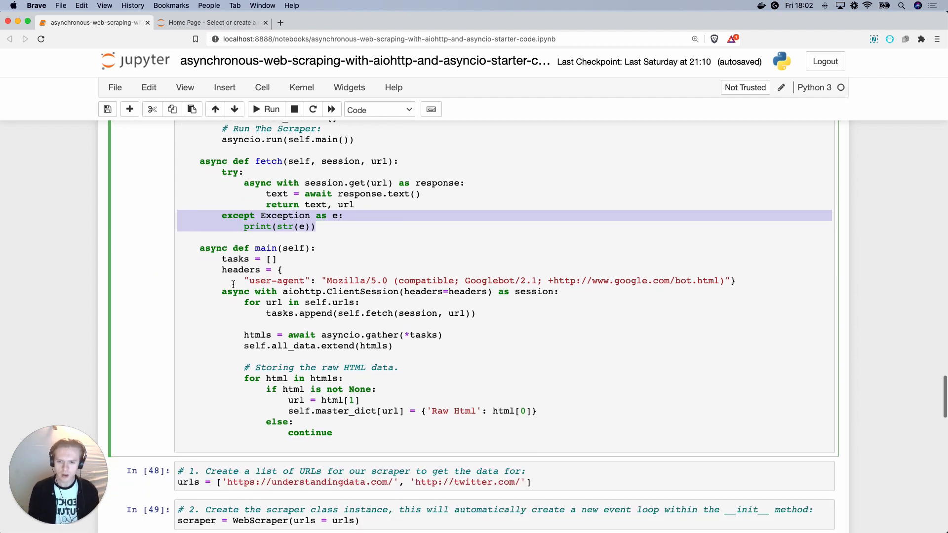
# Step: Scroll to the multiple-pages Aiohttp explanation and highlight the tasks list and loop pattern
pyautogui.scroll(3)
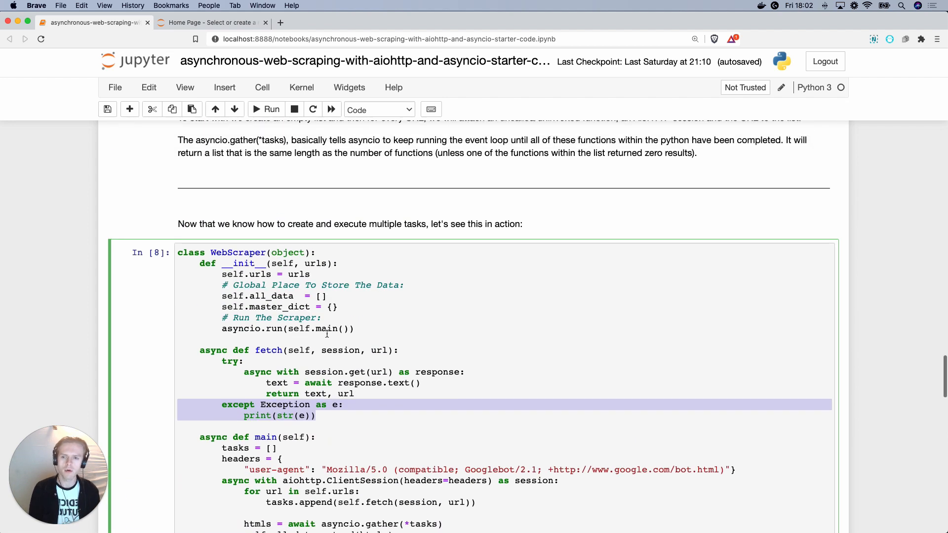
pyautogui.scroll(3)
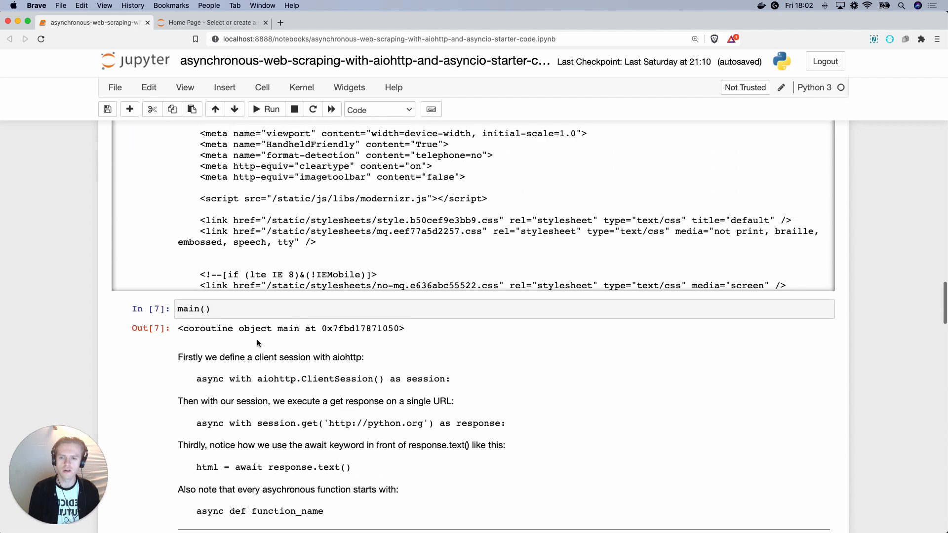
pyautogui.scroll(-3)
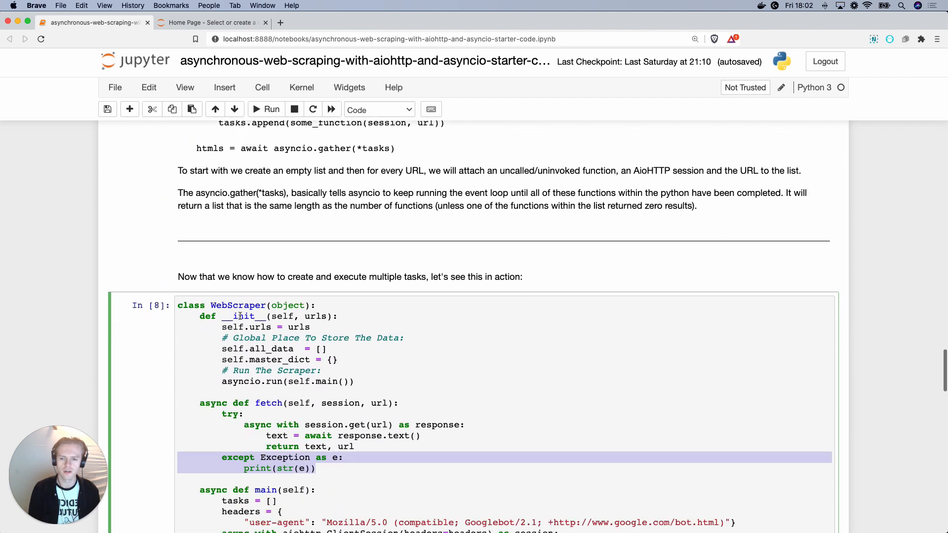
pyautogui.scroll(3)
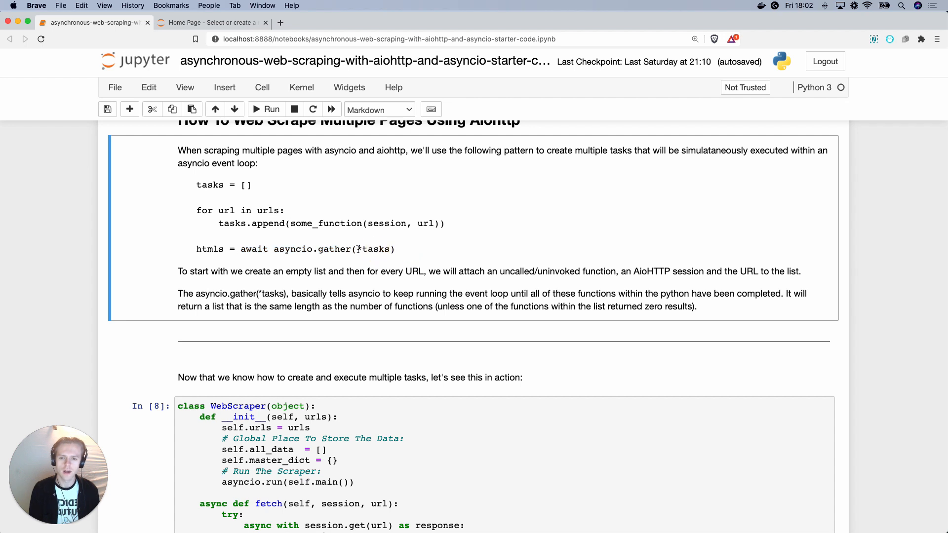
pyautogui.doubleClick(374, 248)
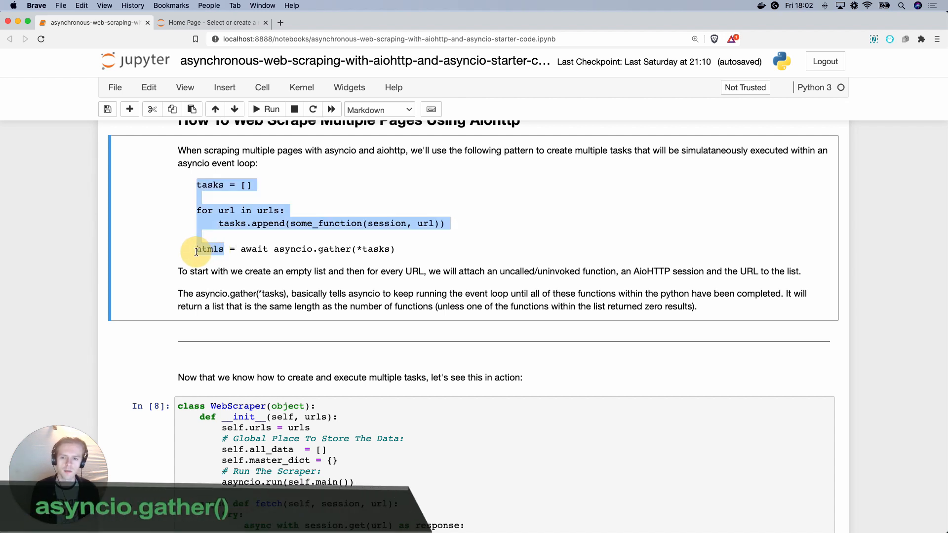
pyautogui.click(210, 249)
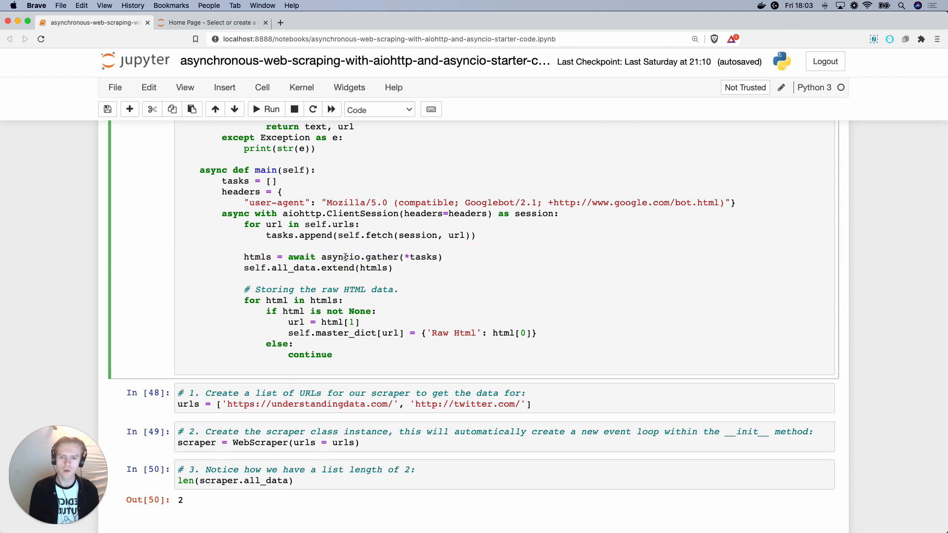
pyautogui.doubleClick(257, 256)
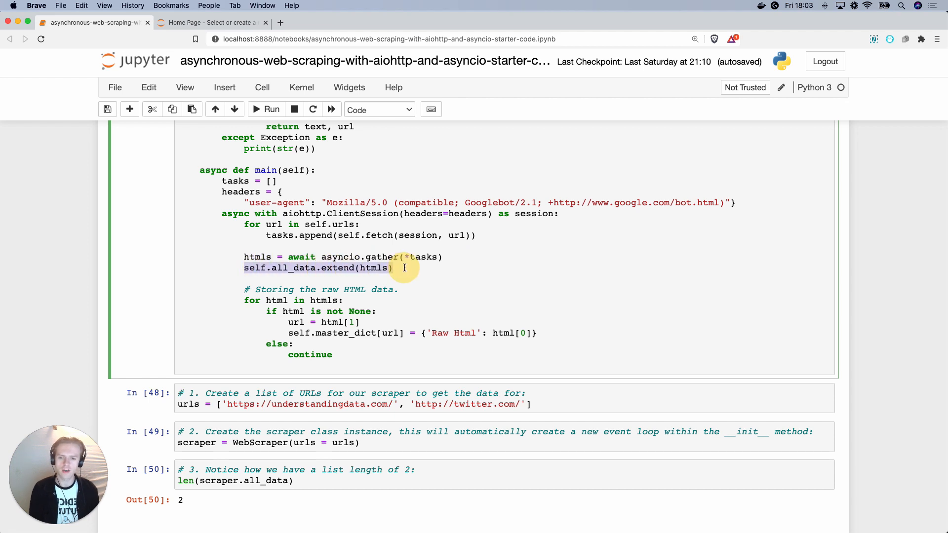
pyautogui.scroll(3)
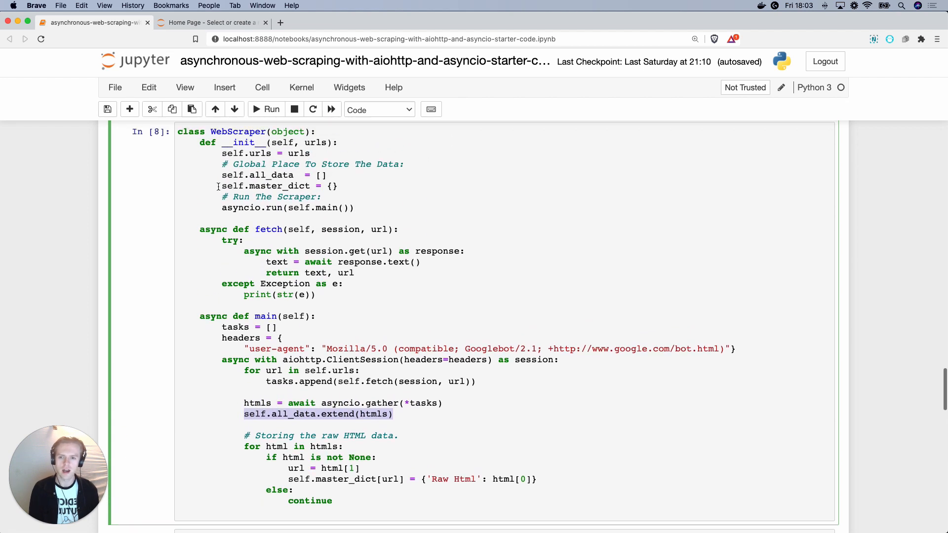
pyautogui.doubleClick(256, 175)
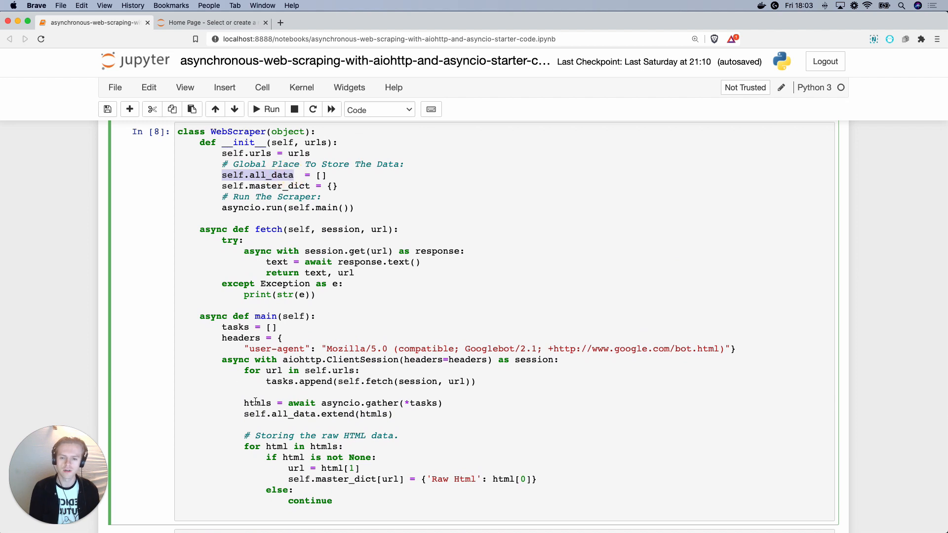
pyautogui.scroll(-3)
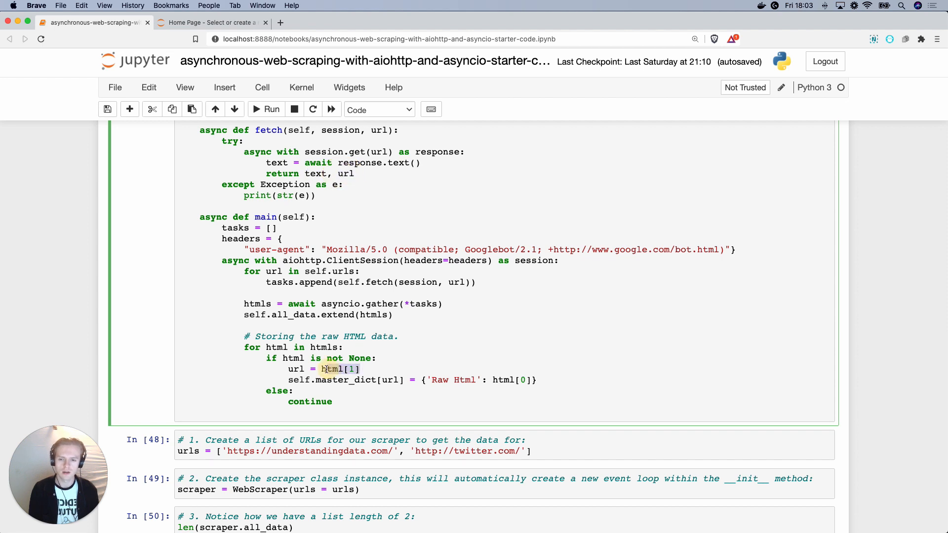
pyautogui.doubleClick(314, 174)
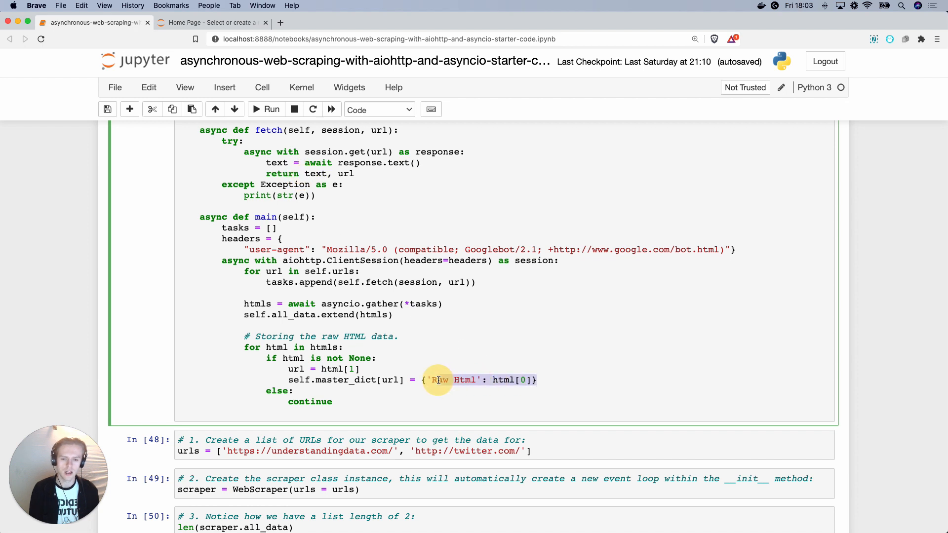
pyautogui.scroll(-3)
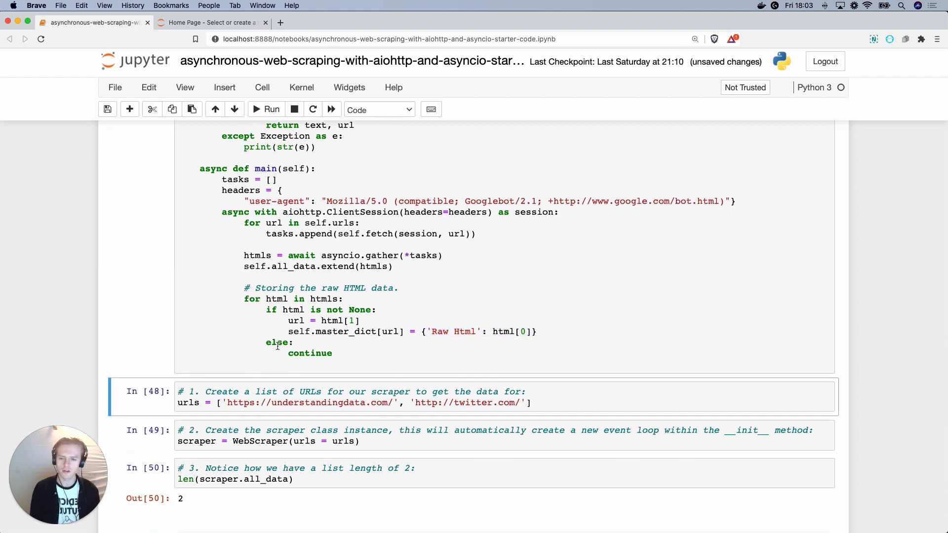
# Step: Rerun the urls, scraper and len cells, then display scraper.master_dict's raw HTML
pyautogui.scroll(-3)
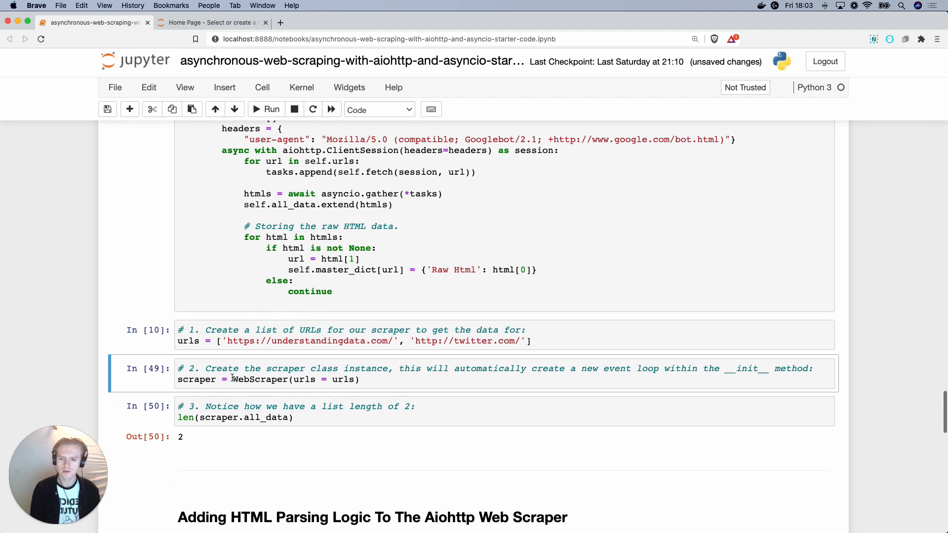
pyautogui.doubleClick(258, 379)
pyautogui.write('scraper')
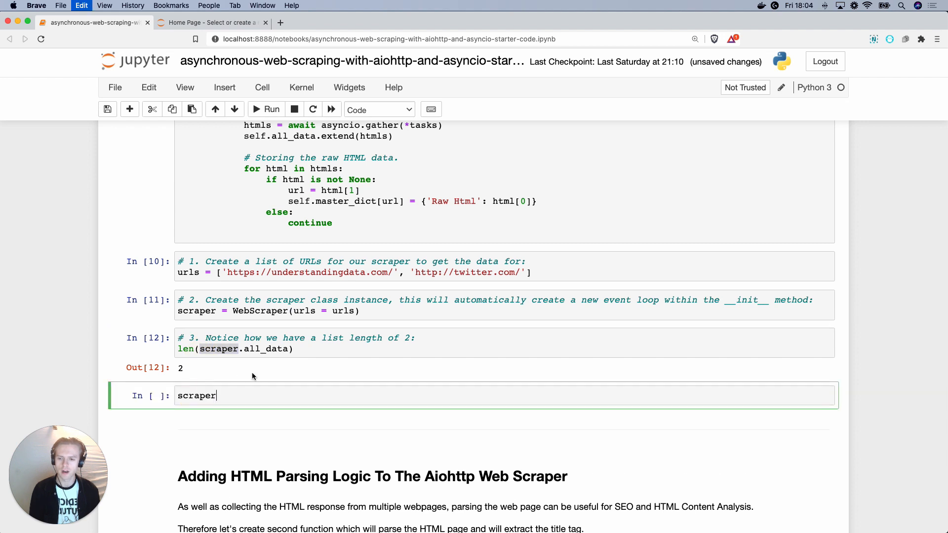
pyautogui.scroll(3)
pyautogui.write('.master_dict')
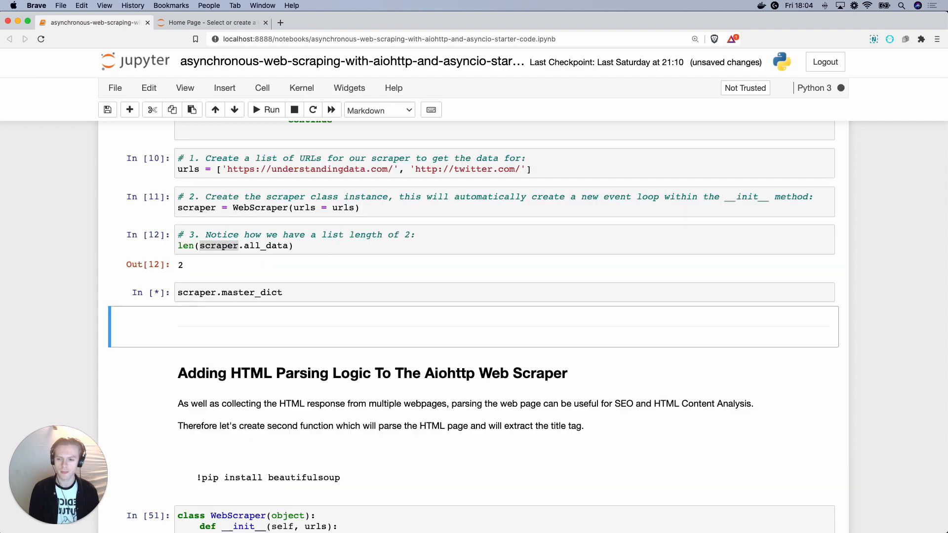
pyautogui.click(272, 110)
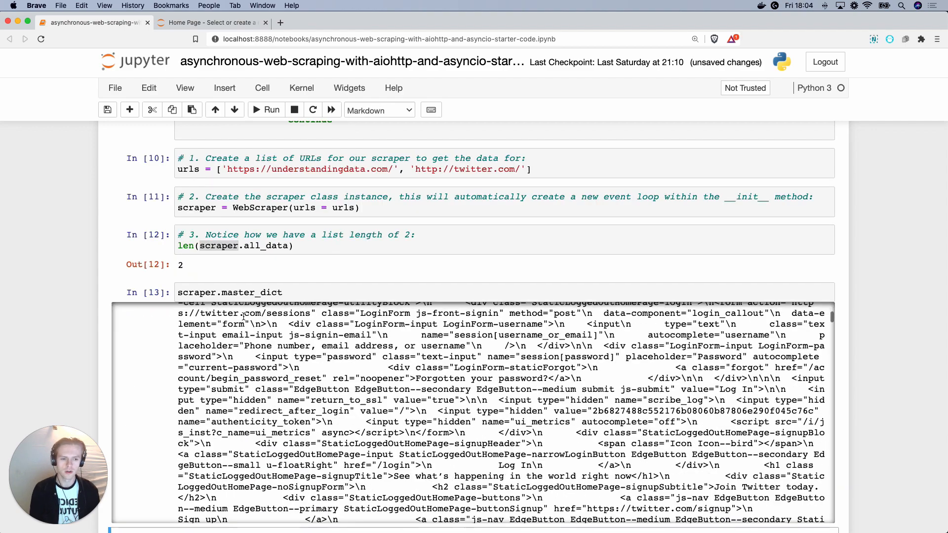
pyautogui.click(379, 110)
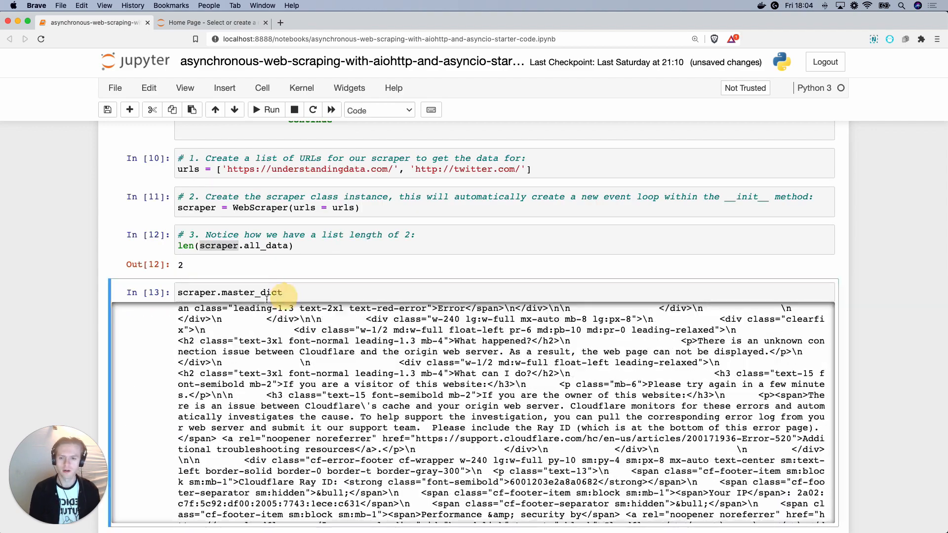
# Step: Scroll to 'Adding HTML Parsing Logic' and highlight extract_title_tag and BeautifulSoup's html.parser argument
pyautogui.scroll(-3)
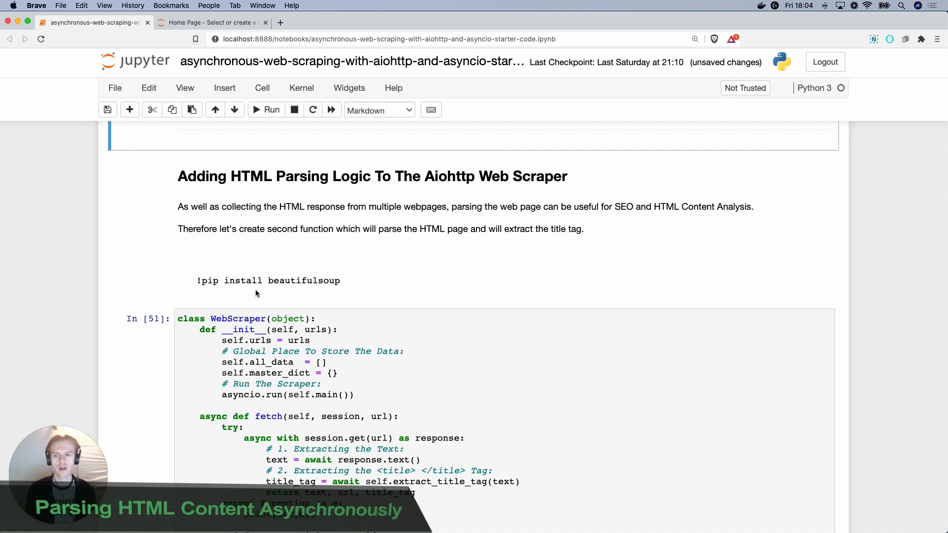
pyautogui.moveTo(242, 300)
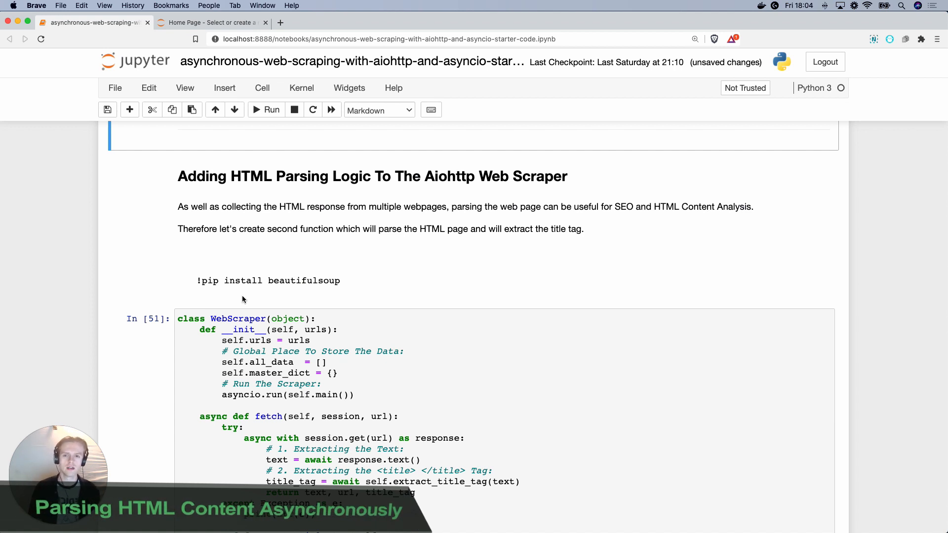
pyautogui.moveTo(246, 292)
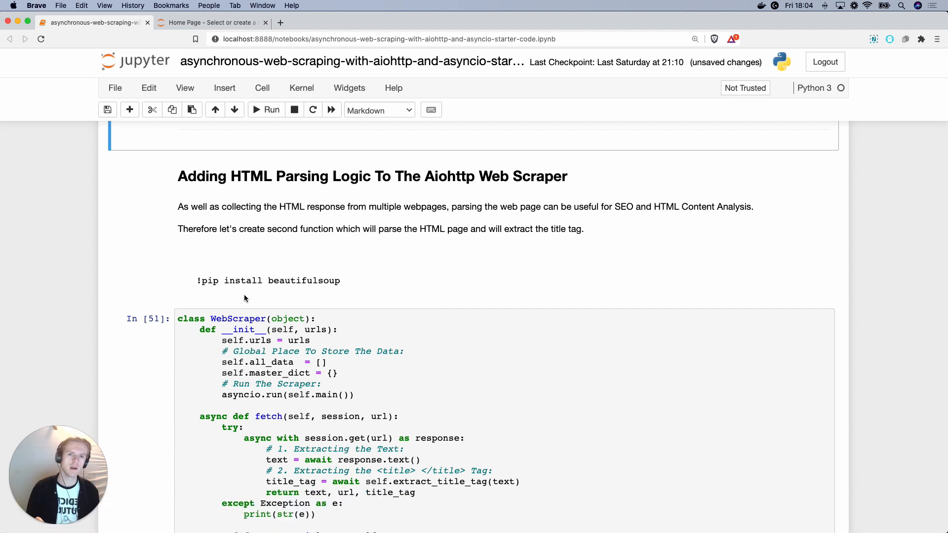
pyautogui.moveTo(253, 294)
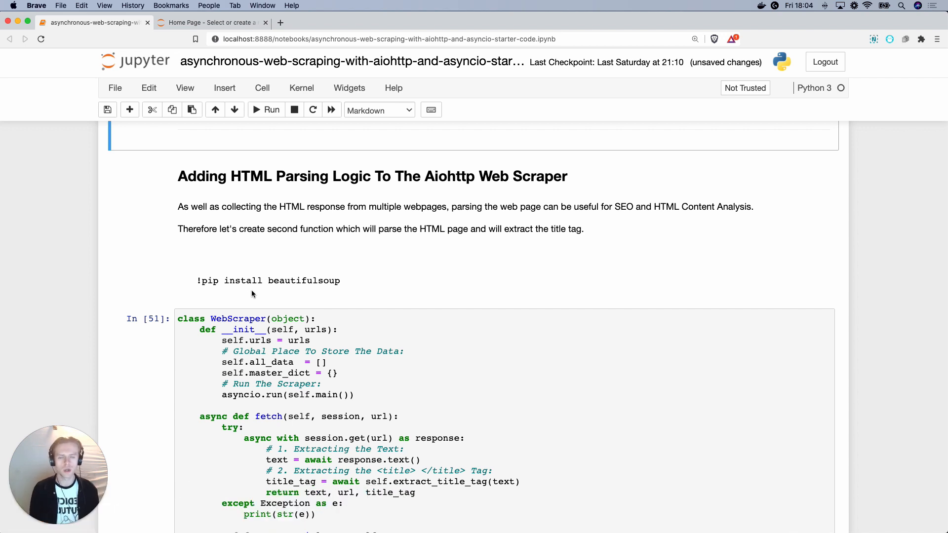
pyautogui.scroll(-3)
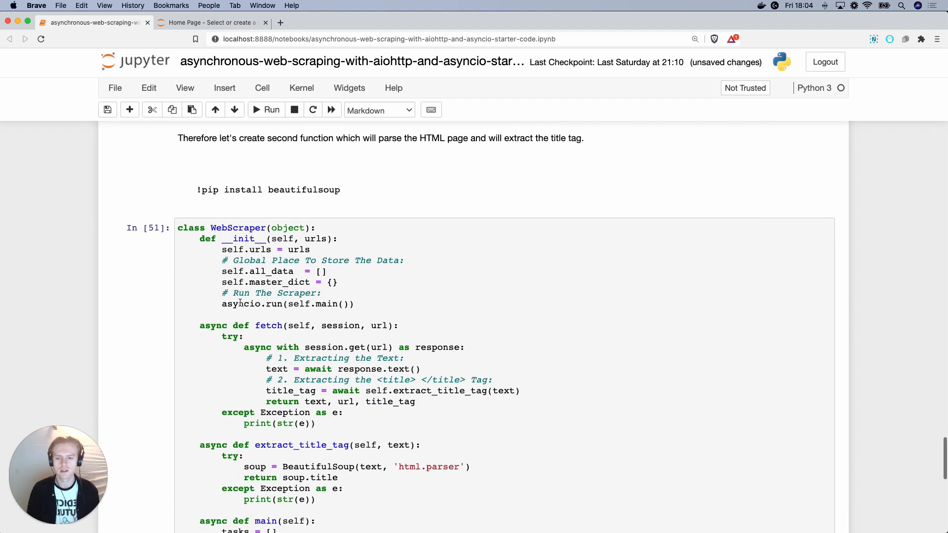
pyautogui.scroll(-3)
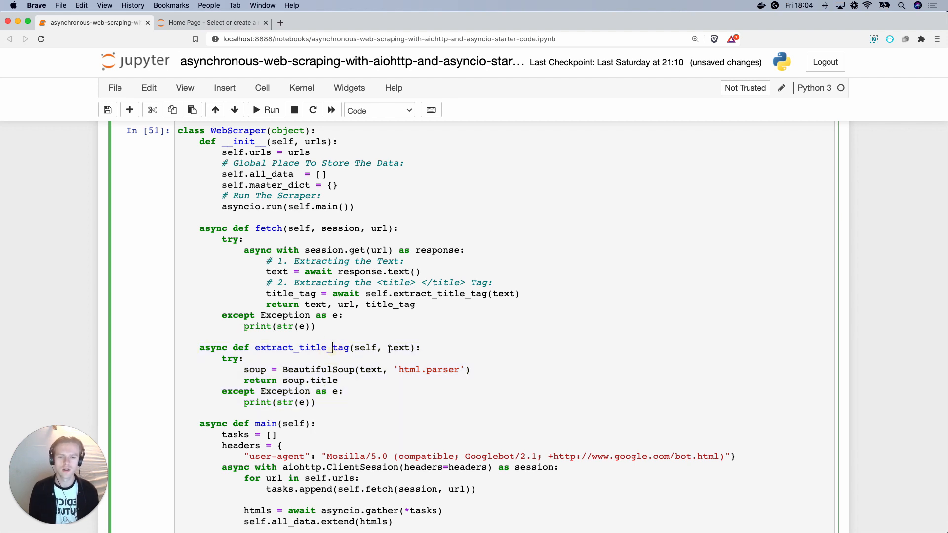
pyautogui.doubleClick(398, 348)
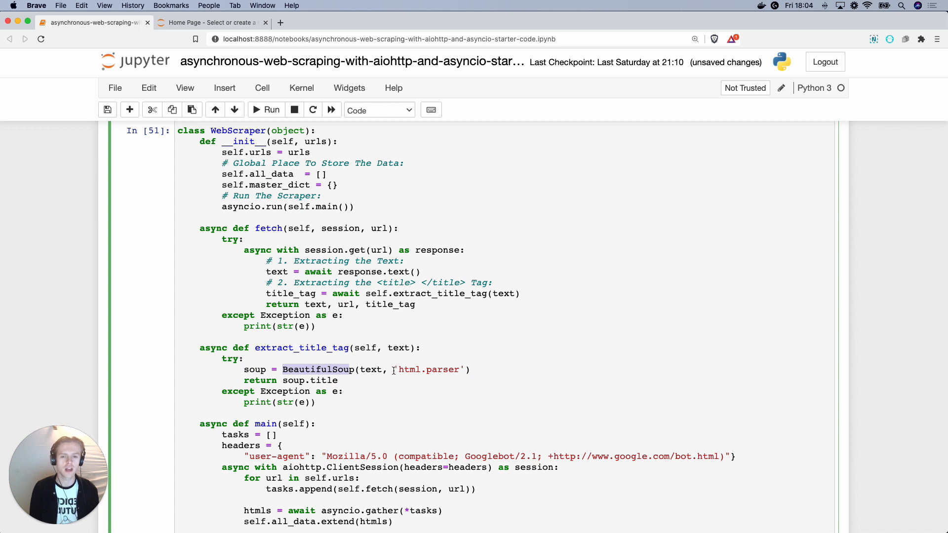
pyautogui.doubleClick(428, 369)
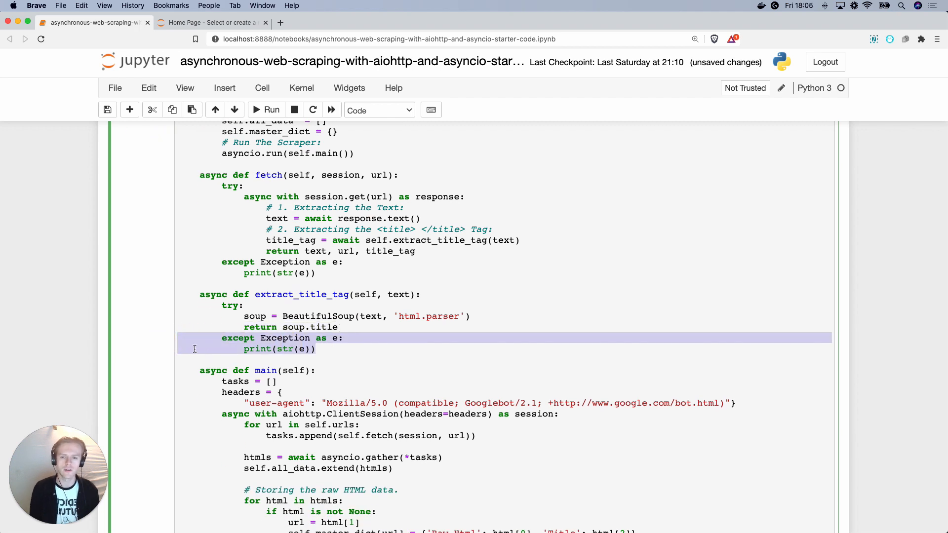
pyautogui.moveTo(237, 201)
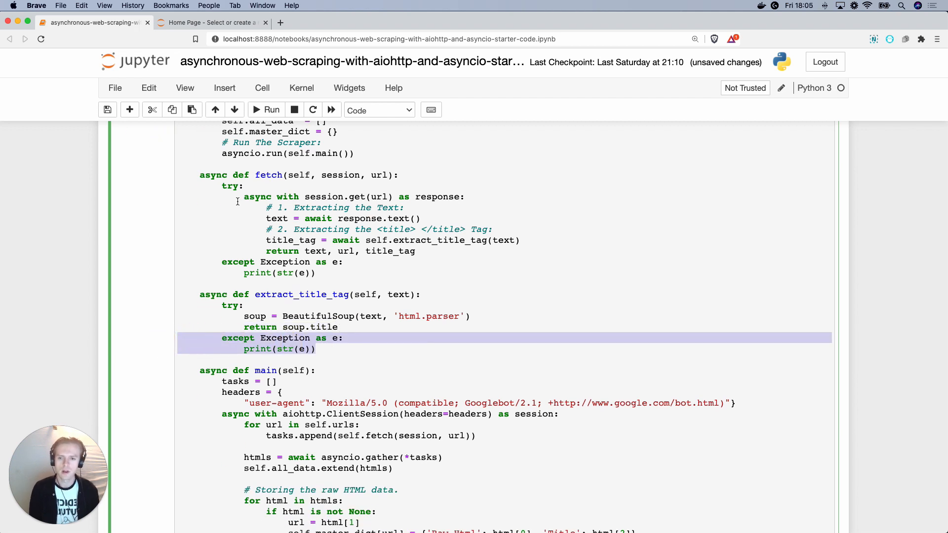
pyautogui.scroll(3)
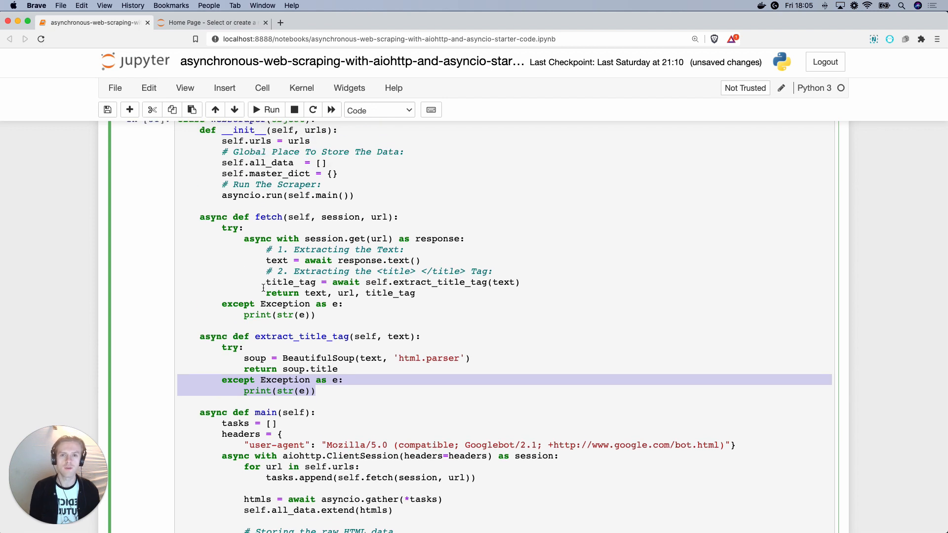
pyautogui.moveTo(263, 250)
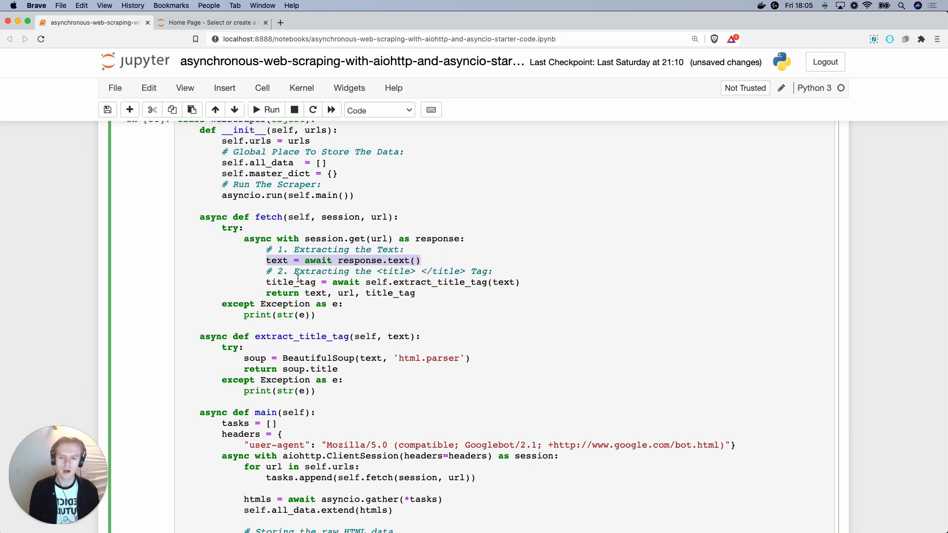
pyautogui.doubleClick(277, 260)
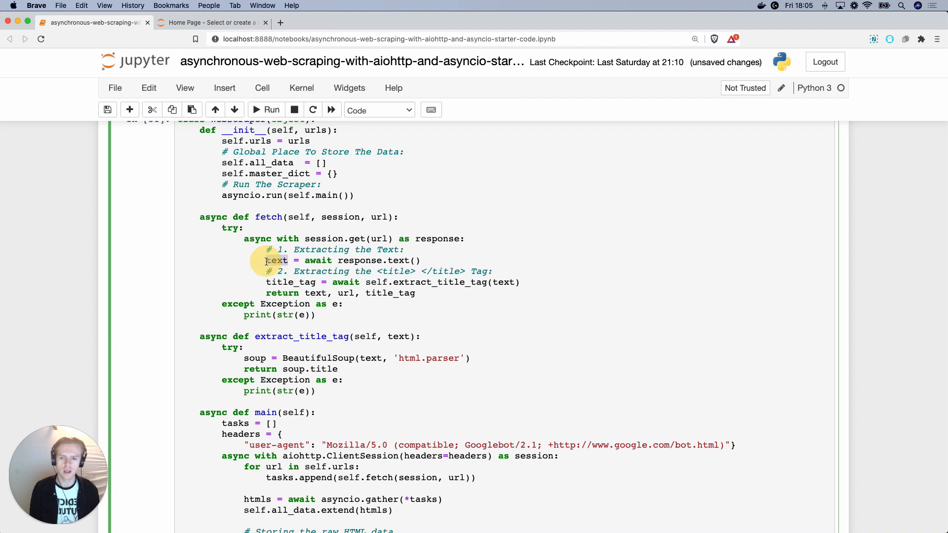
pyautogui.moveTo(499, 282)
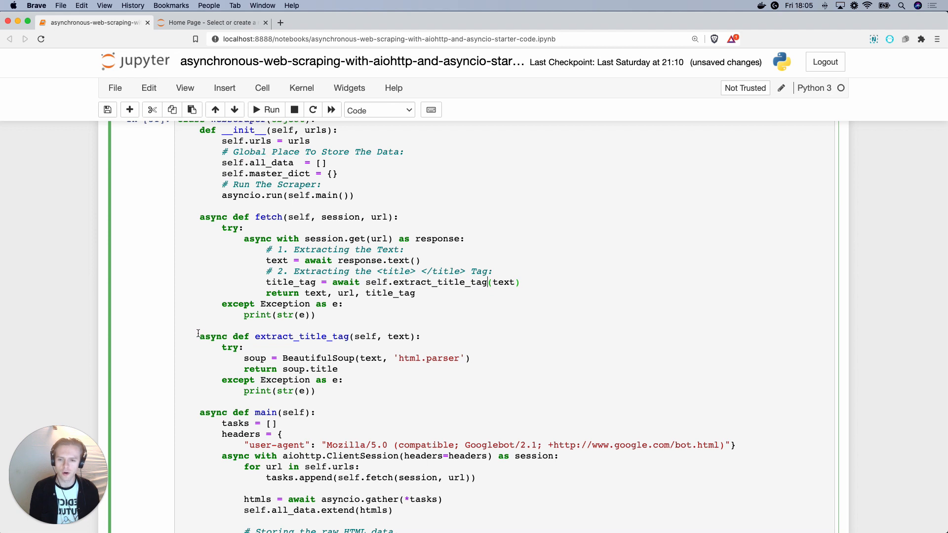
pyautogui.doubleClick(504, 282)
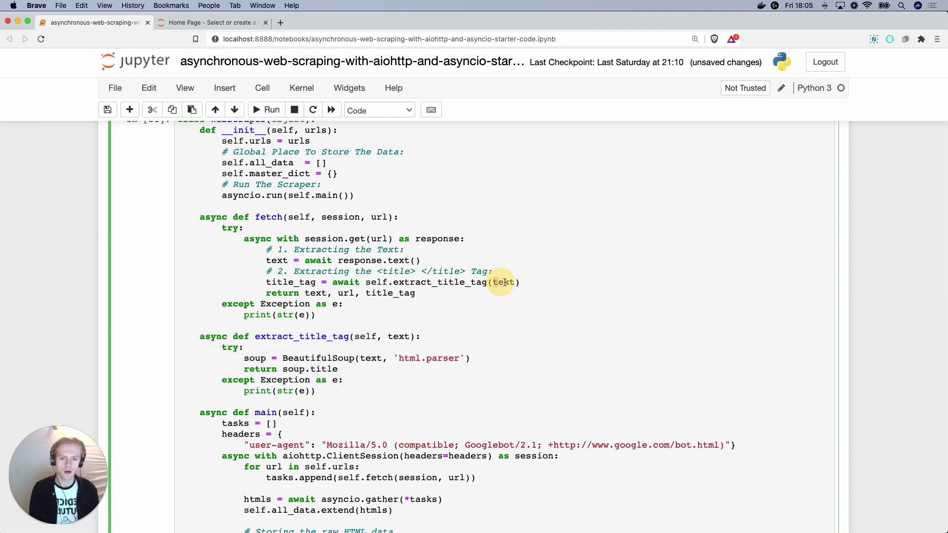
pyautogui.moveTo(269, 261)
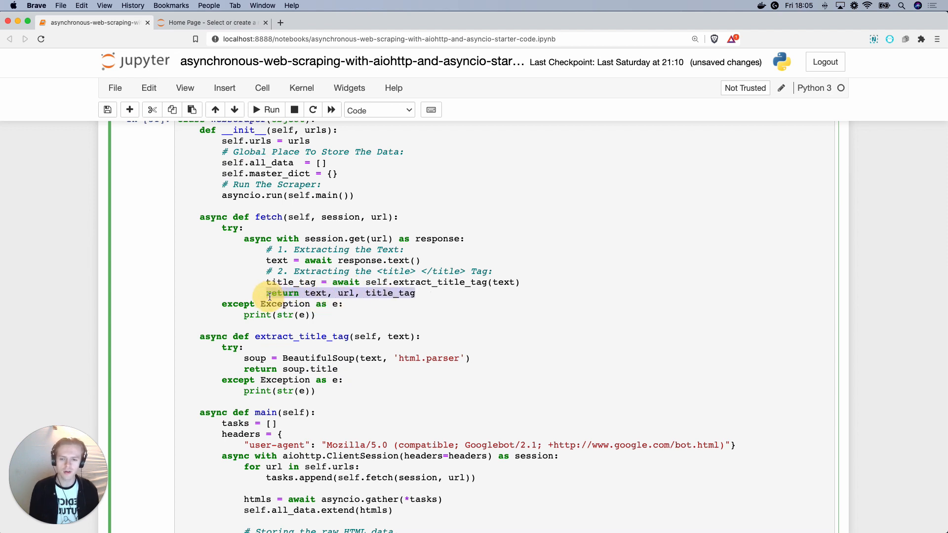
pyautogui.scroll(-3)
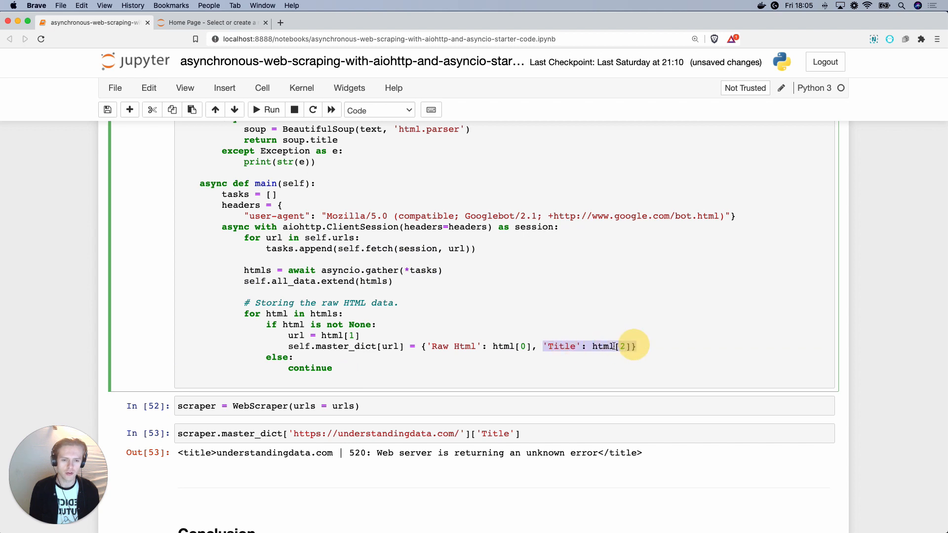
# Step: Select title_tag in the fetch method, then move into the title-lookup cell to wrap it in type()
pyautogui.scroll(3)
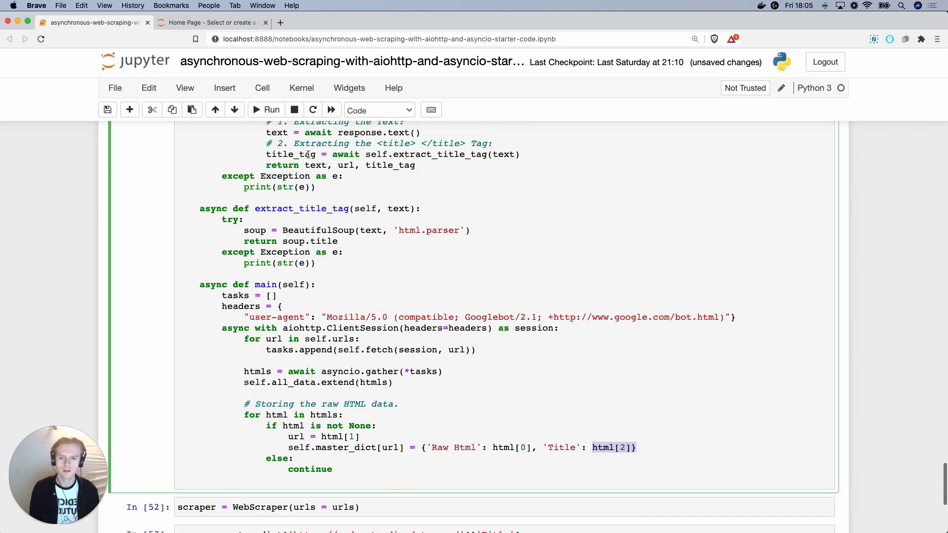
pyautogui.doubleClick(315, 165)
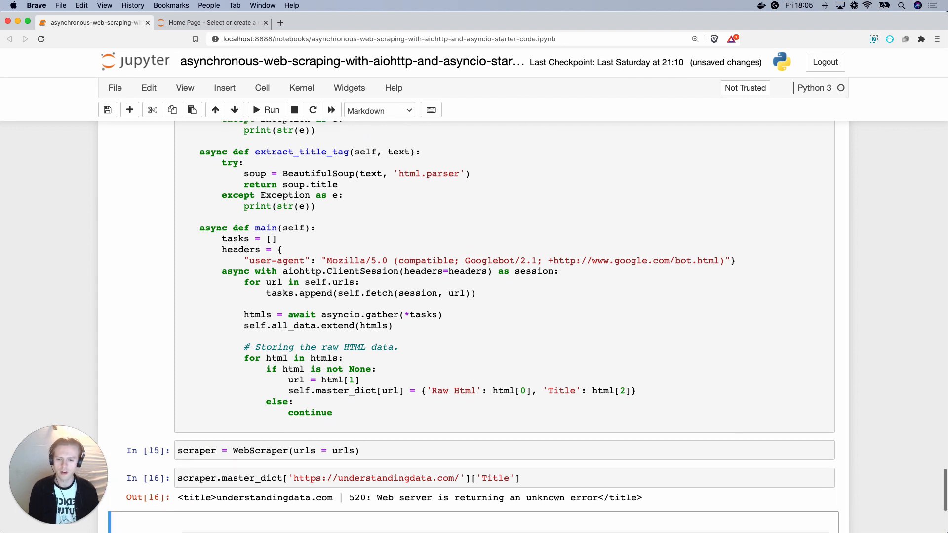
pyautogui.scroll(-3)
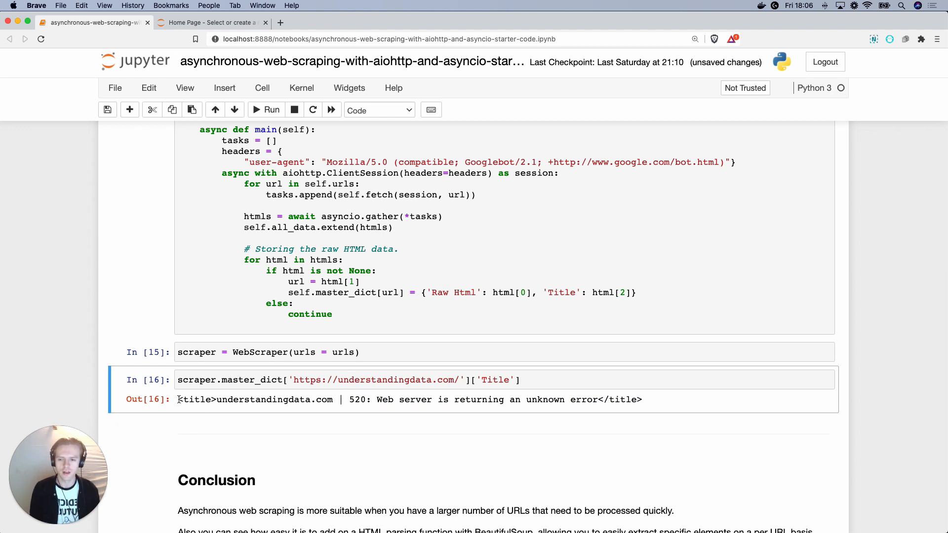
pyautogui.click(242, 380)
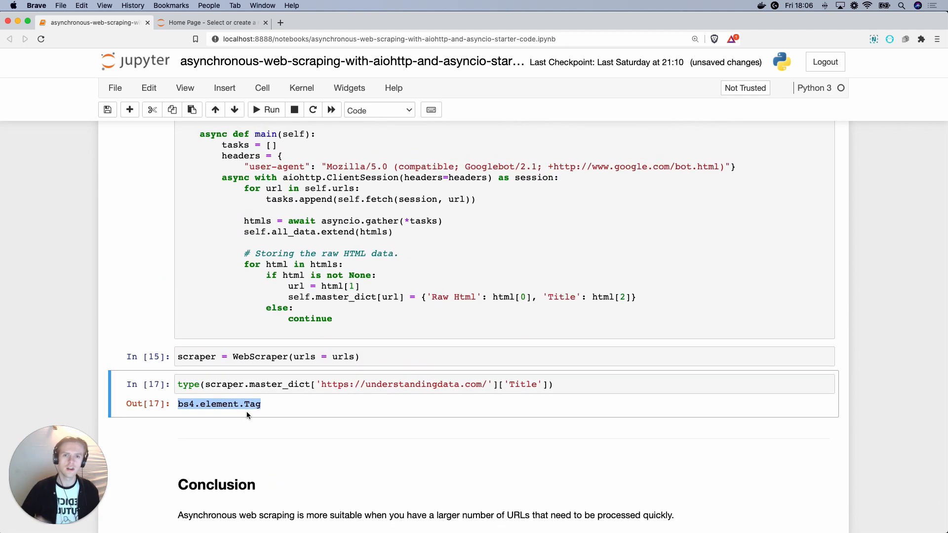
pyautogui.moveTo(272, 412)
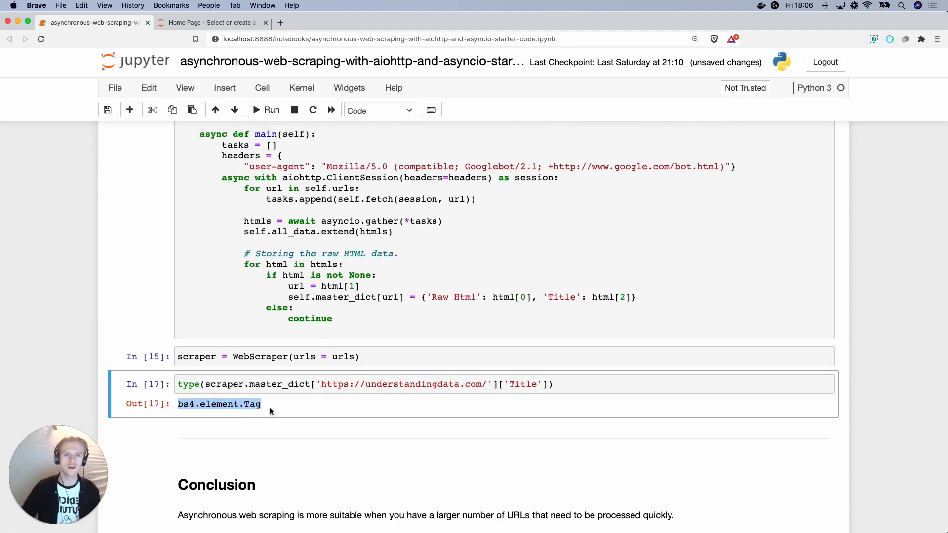
pyautogui.moveTo(253, 448)
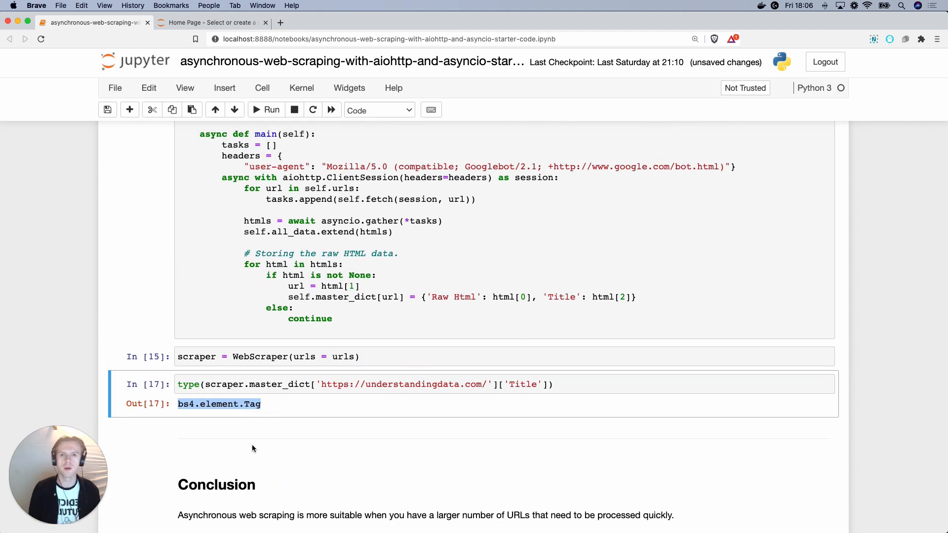
pyautogui.moveTo(278, 434)
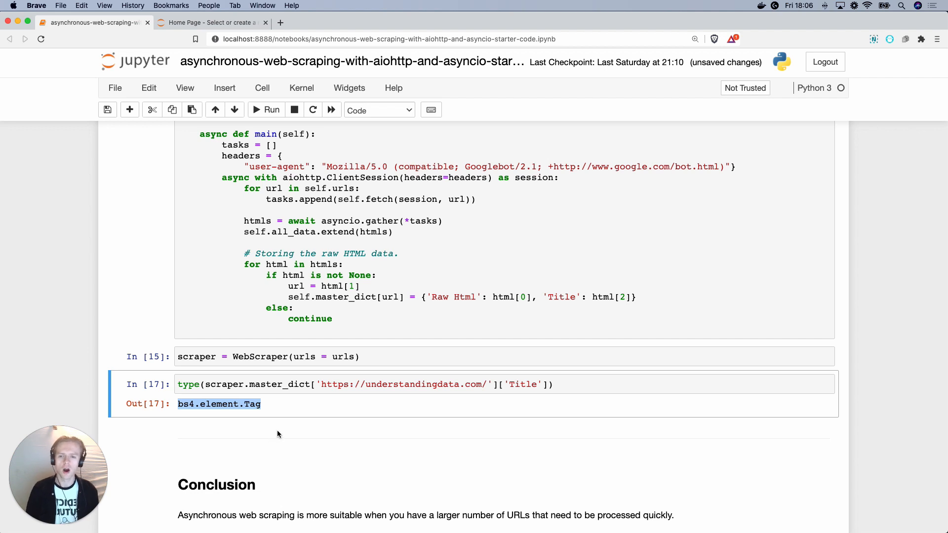
pyautogui.scroll(3)
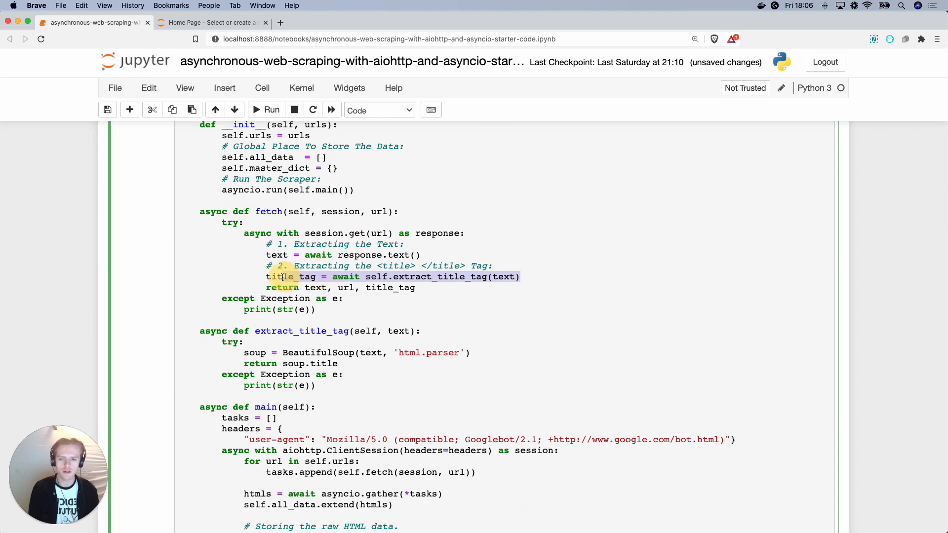
pyautogui.scroll(3)
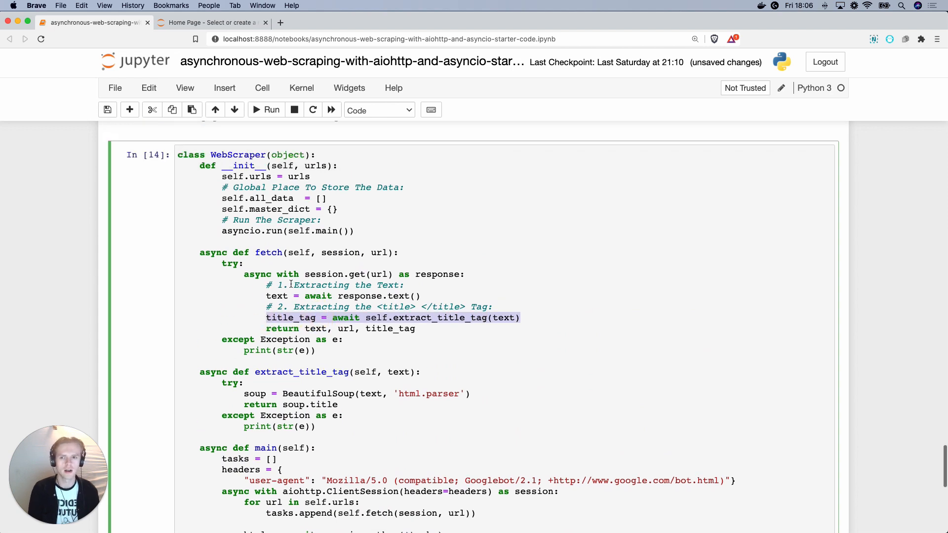
pyautogui.scroll(3)
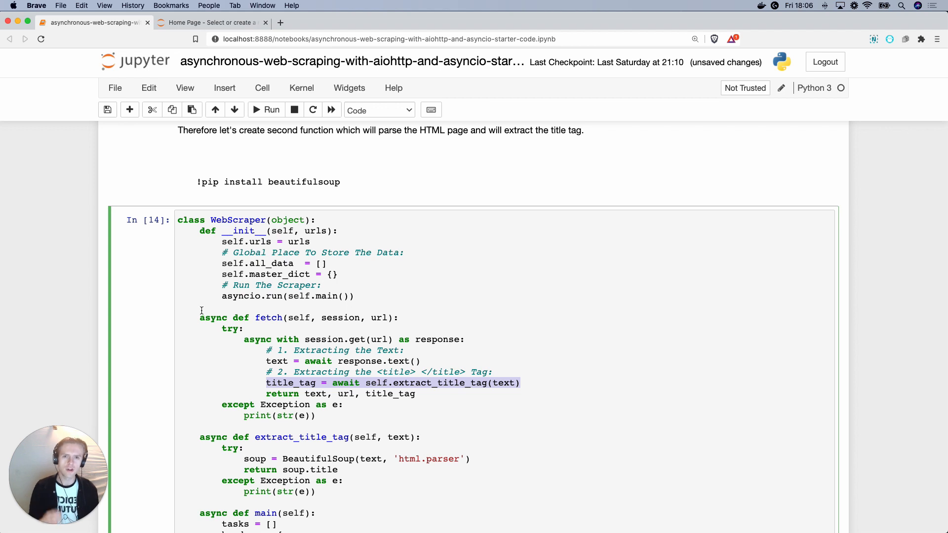
pyautogui.scroll(-3)
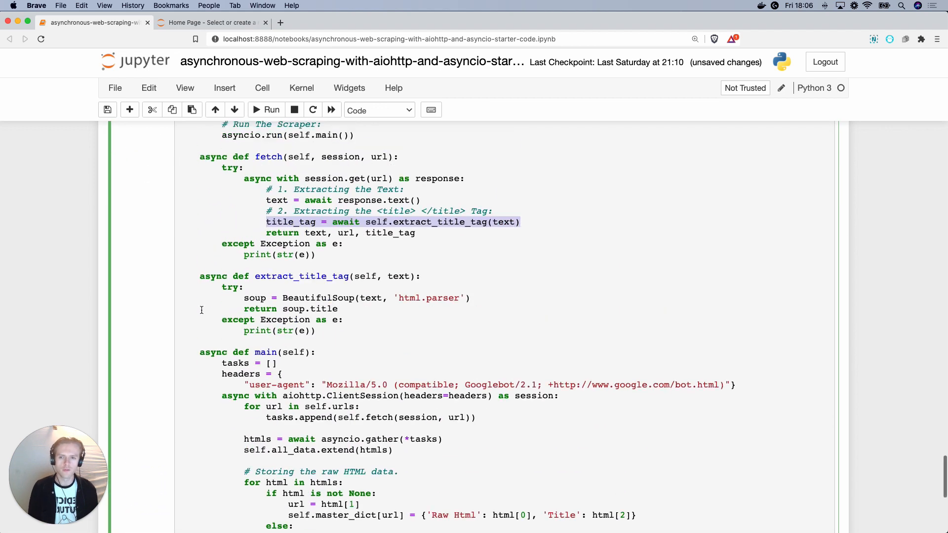
pyautogui.scroll(3)
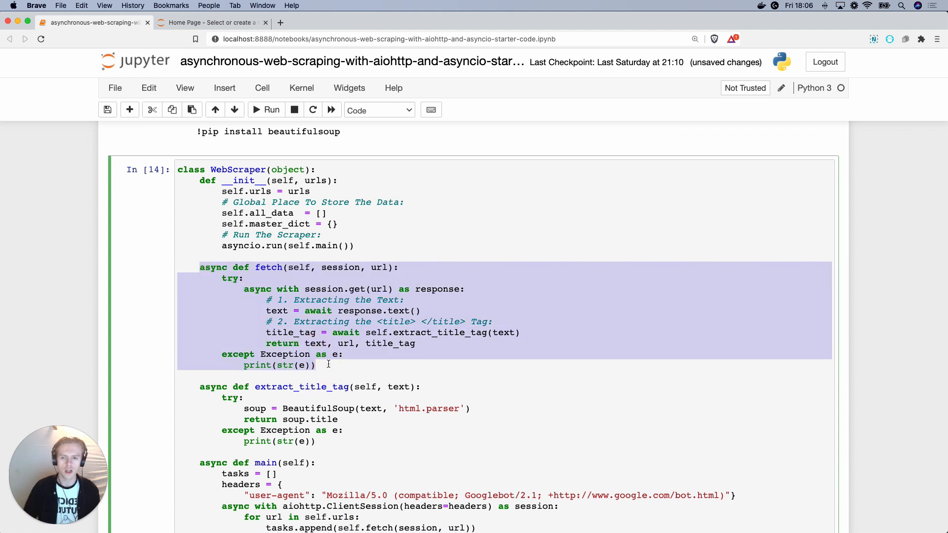
pyautogui.scroll(-3)
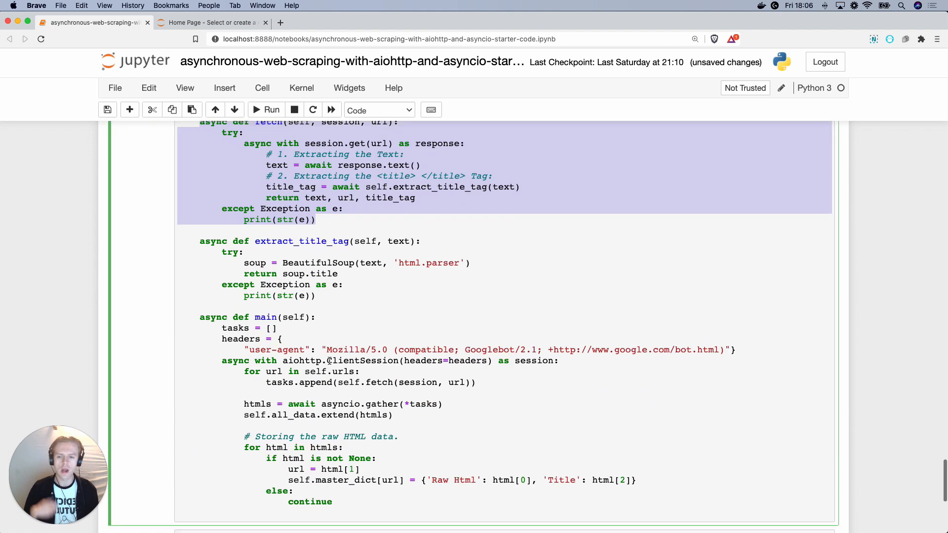
pyautogui.scroll(-3)
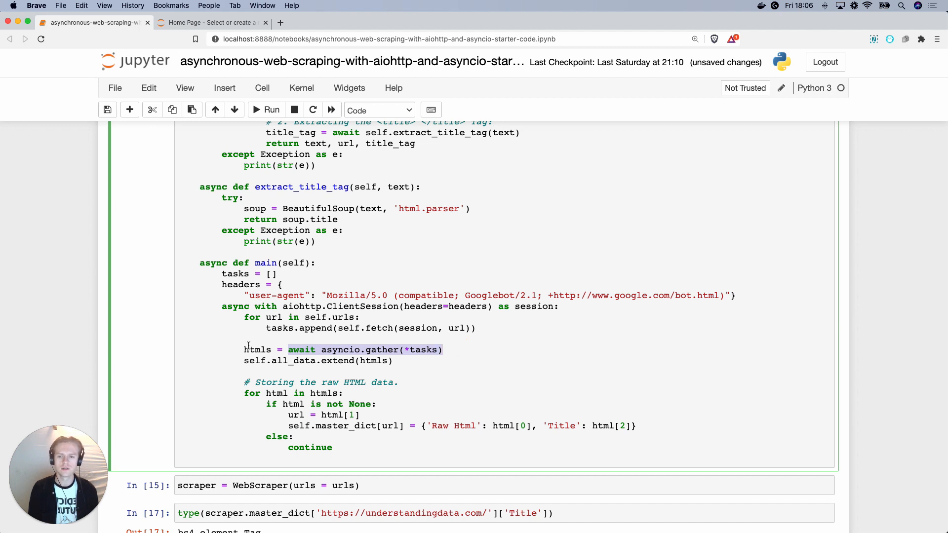
pyautogui.doubleClick(257, 350)
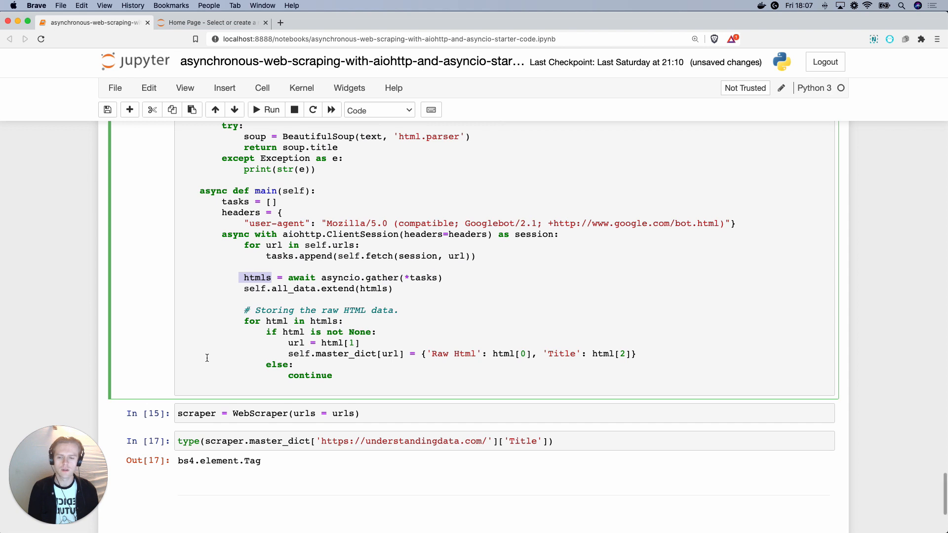
pyautogui.scroll(3)
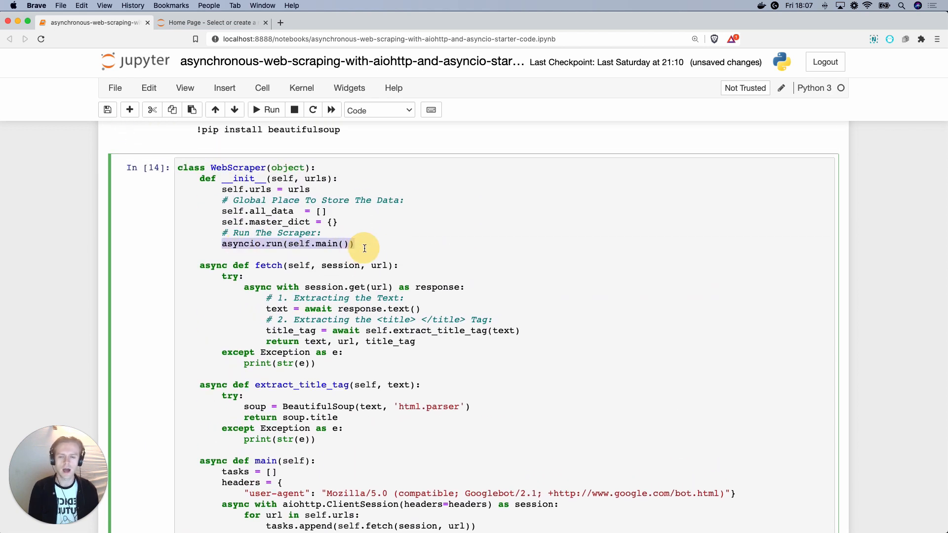
pyautogui.moveTo(375, 243)
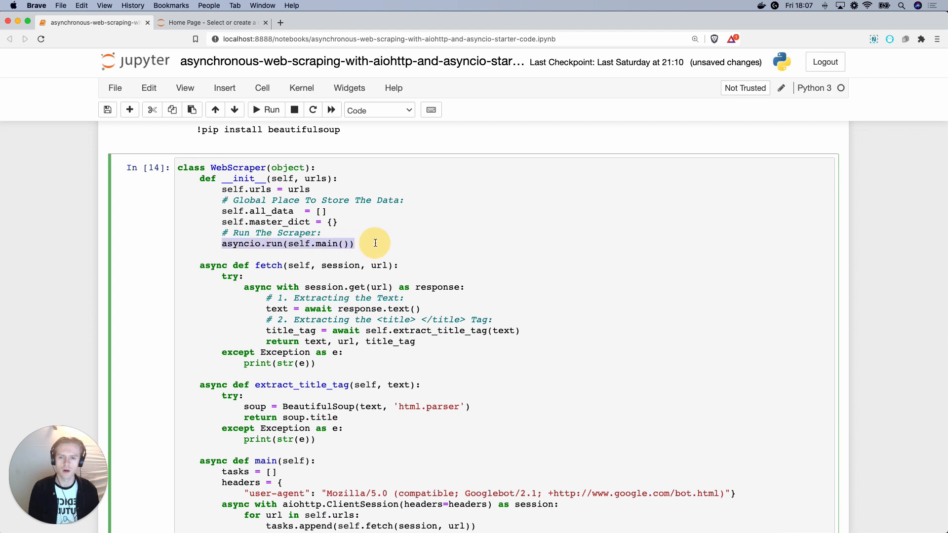
pyautogui.moveTo(331, 266)
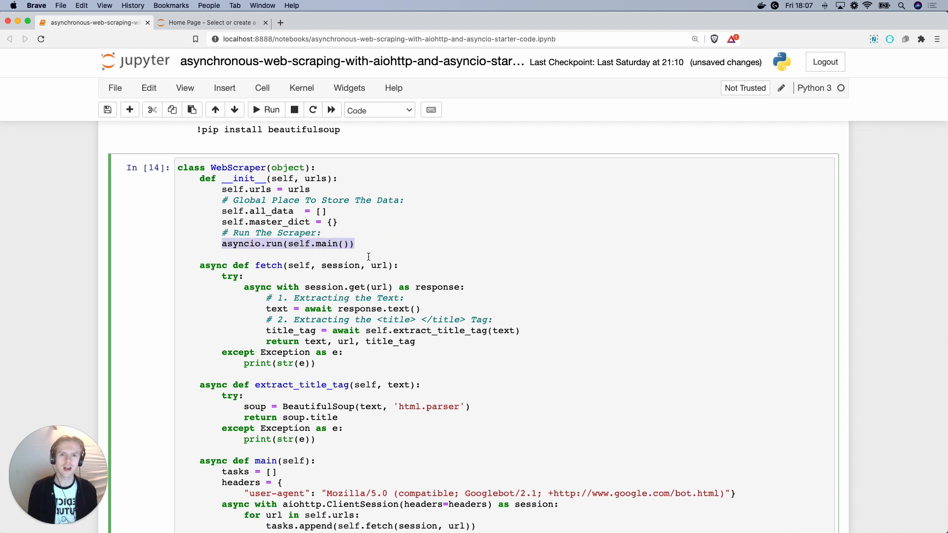
pyautogui.moveTo(339, 279)
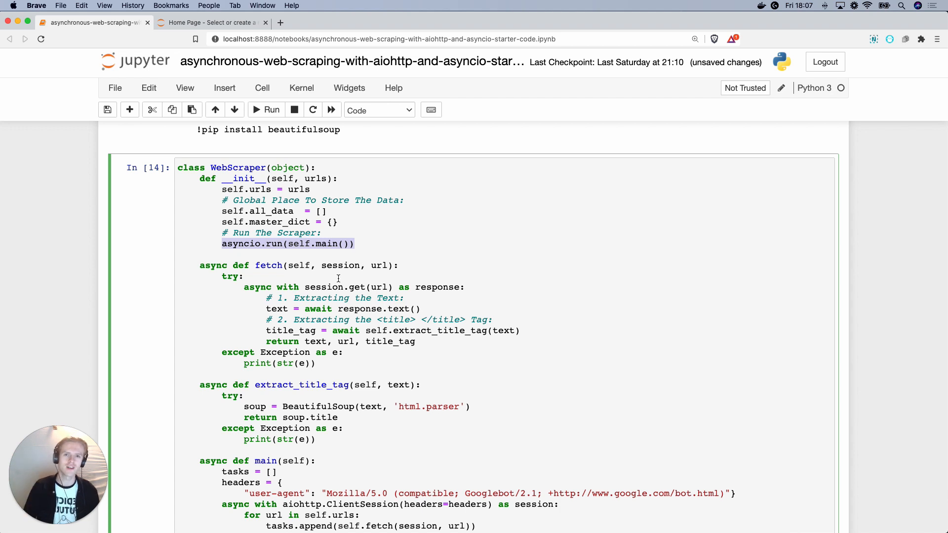